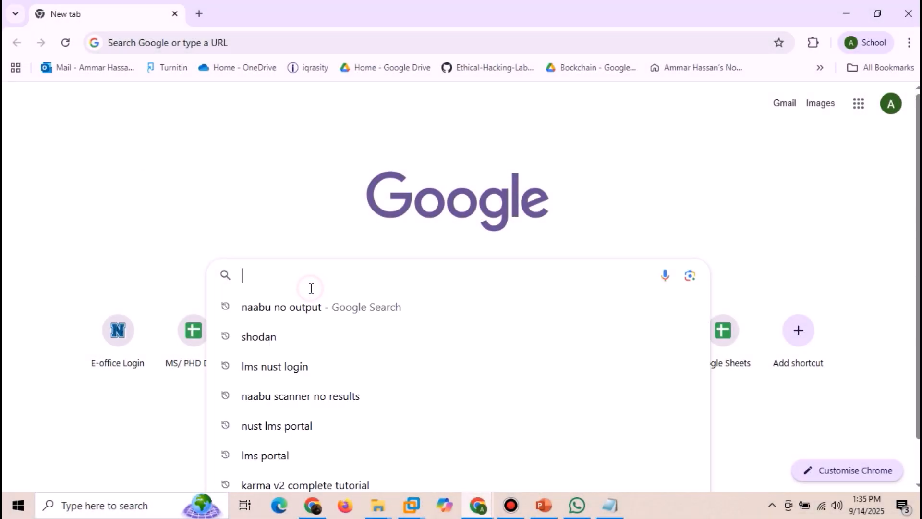
Search Google for Site:twitch.tv -inurl:www to list non-www Twitch subdomain pages
{"action": "type", "text": "Site:twitch.tv -inurl:www"}
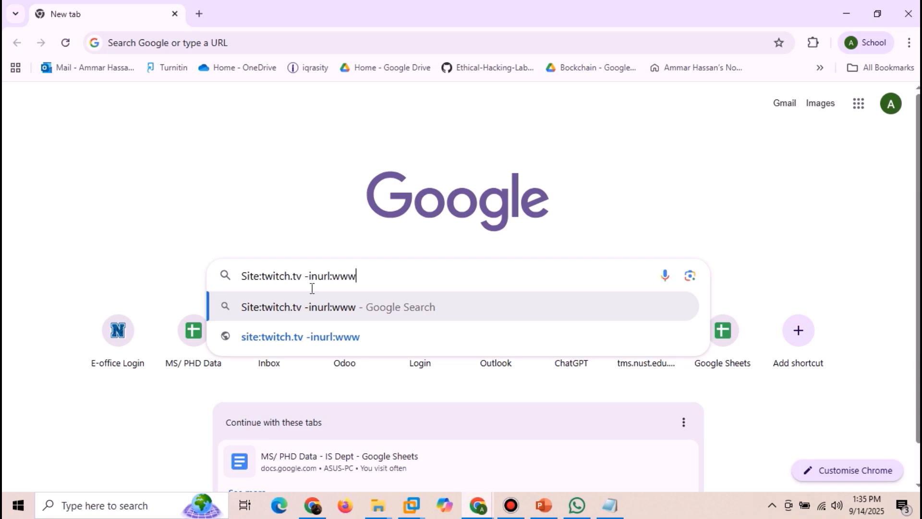
{"action": "mouse_move", "coordinate": [322, 314]}
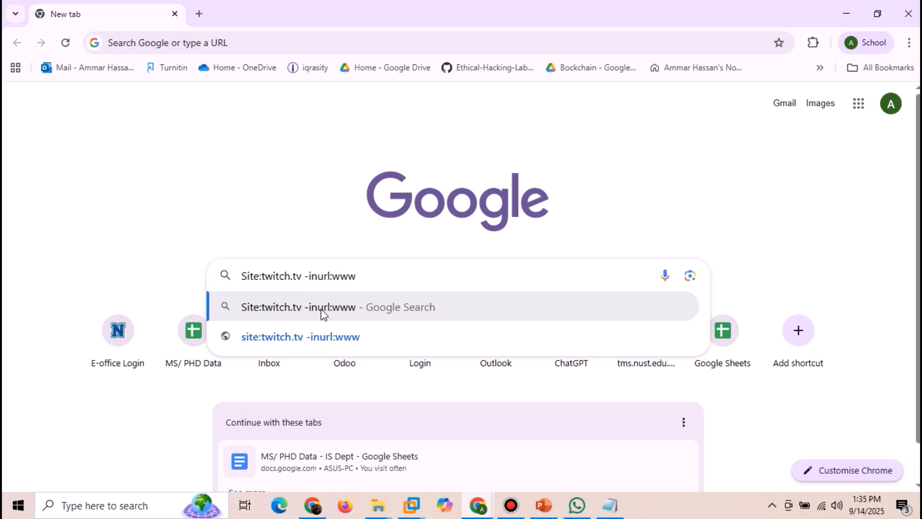
{"action": "mouse_move", "coordinate": [322, 308]}
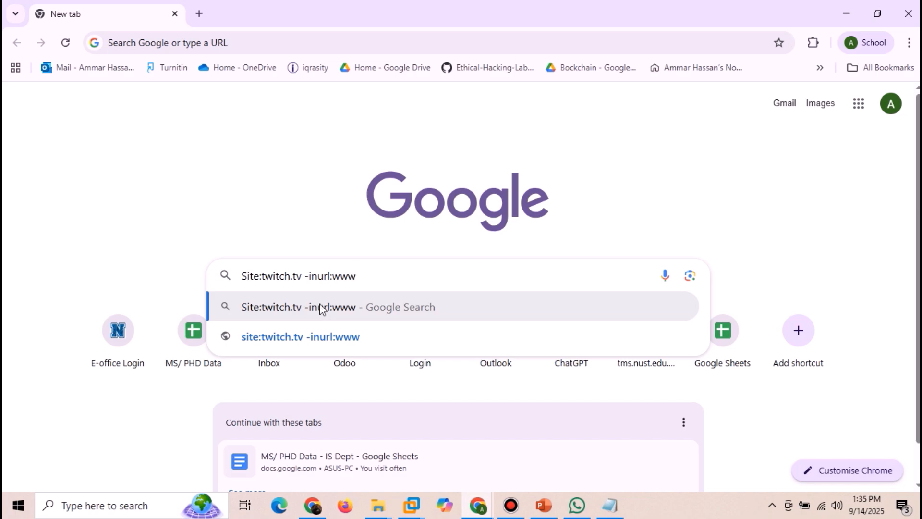
{"action": "left_click", "coordinate": [337, 307]}
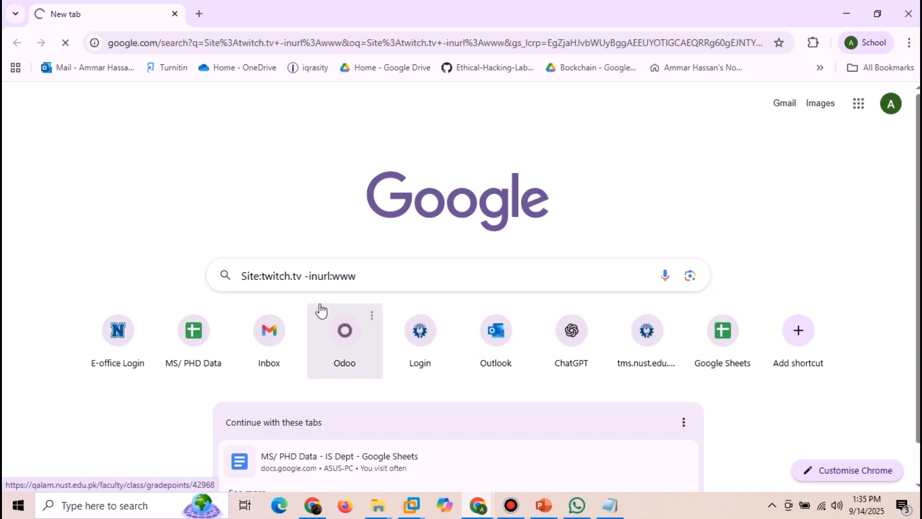
{"action": "key", "text": "Enter"}
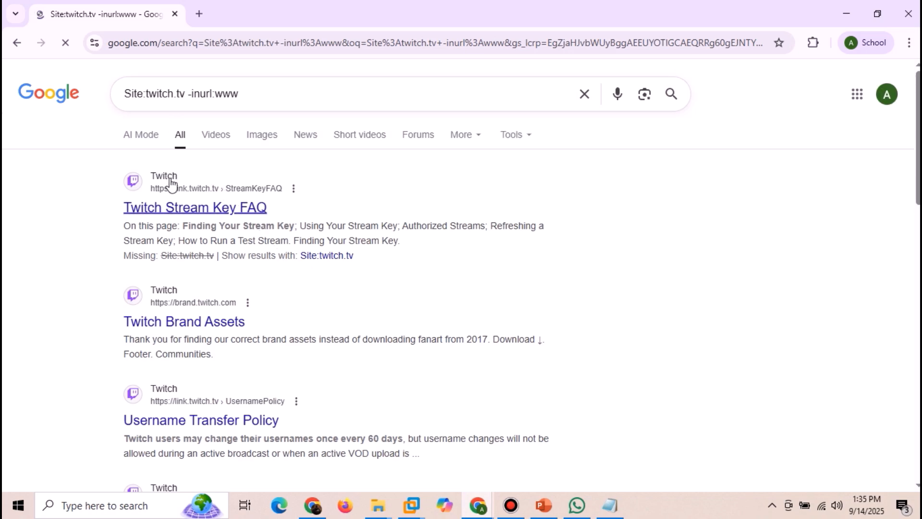
{"action": "mouse_move", "coordinate": [194, 207]}
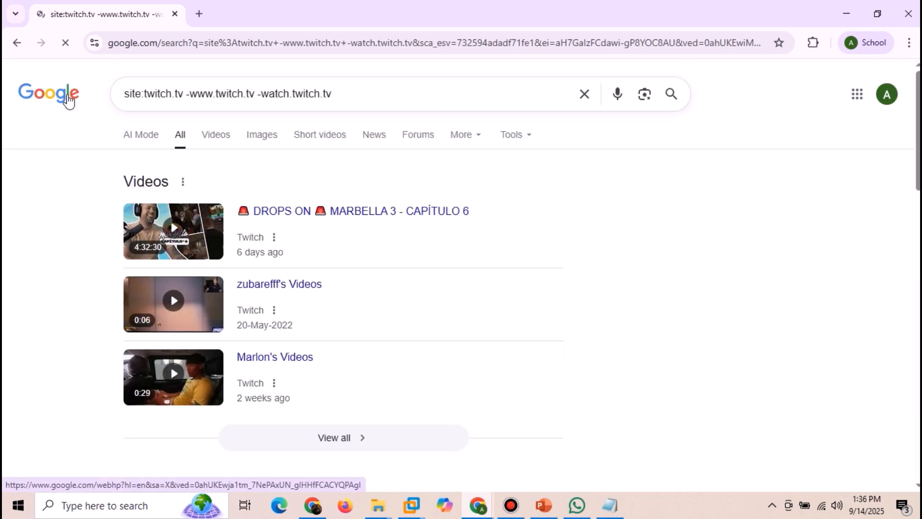
{"action": "scroll", "scroll_direction": "down", "scroll_amount": 3}
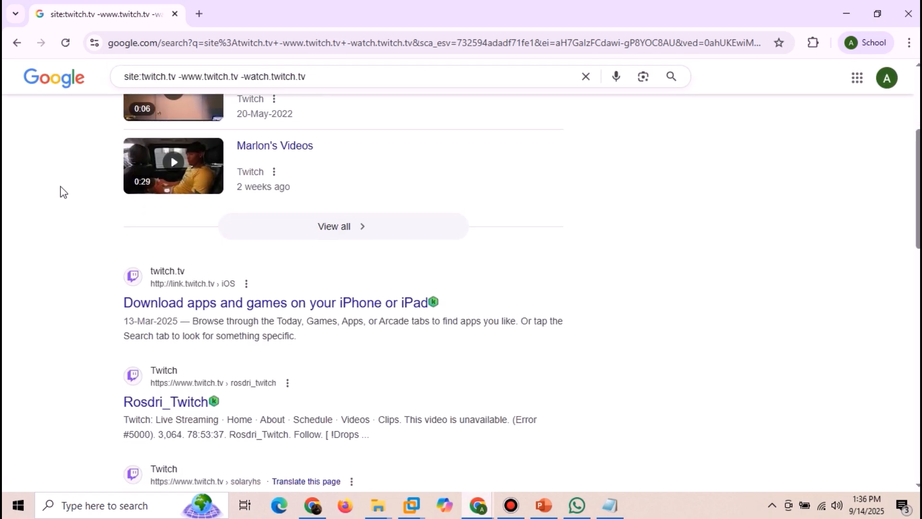
{"action": "scroll", "scroll_direction": "down", "scroll_amount": 3}
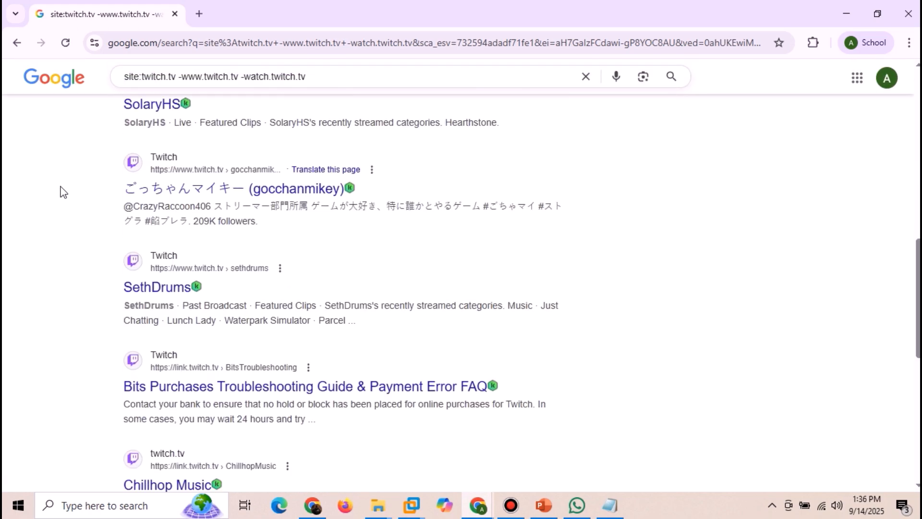
{"action": "scroll", "scroll_direction": "down", "scroll_amount": 3}
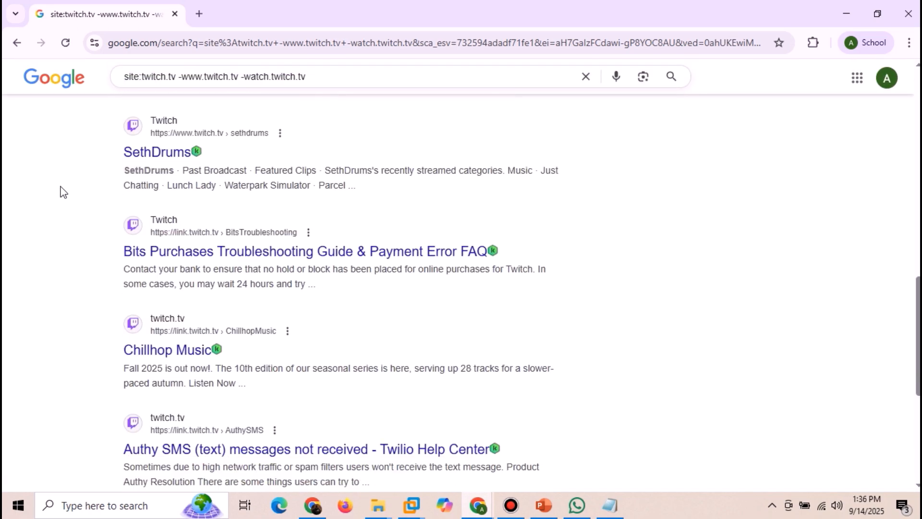
{"action": "scroll", "scroll_direction": "down", "scroll_amount": 3}
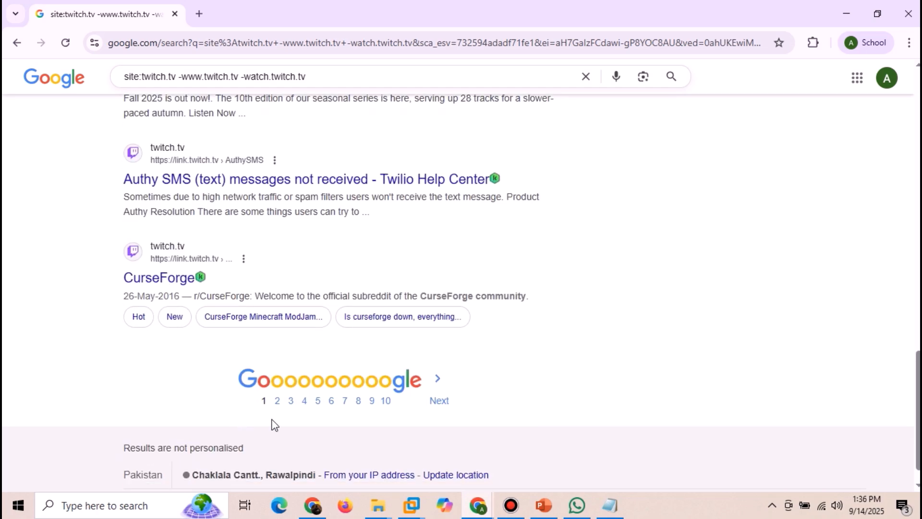
{"action": "left_click", "coordinate": [277, 401]}
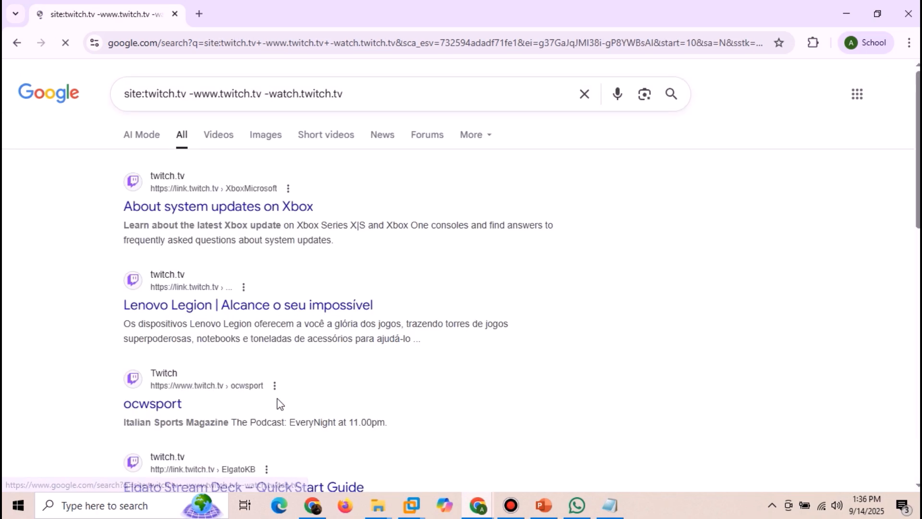
{"action": "scroll", "scroll_direction": "down", "scroll_amount": 3}
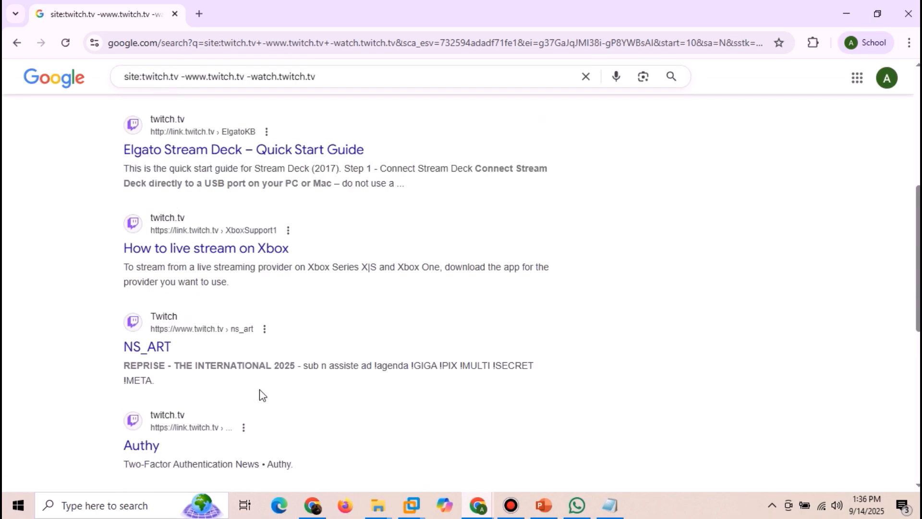
{"action": "scroll", "scroll_direction": "down", "scroll_amount": 3}
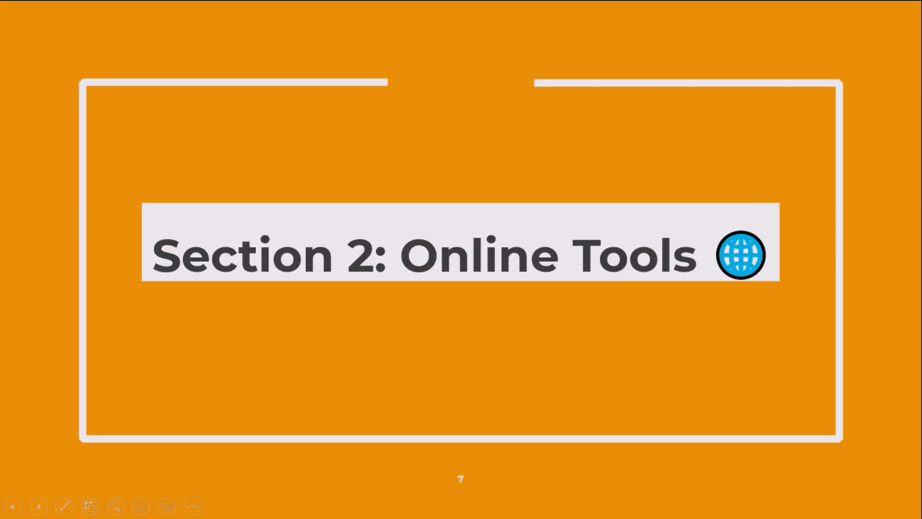
Advance the slideshow past the 'Section 2: Online Tools' title slide
{"action": "left_click", "coordinate": [39, 506]}
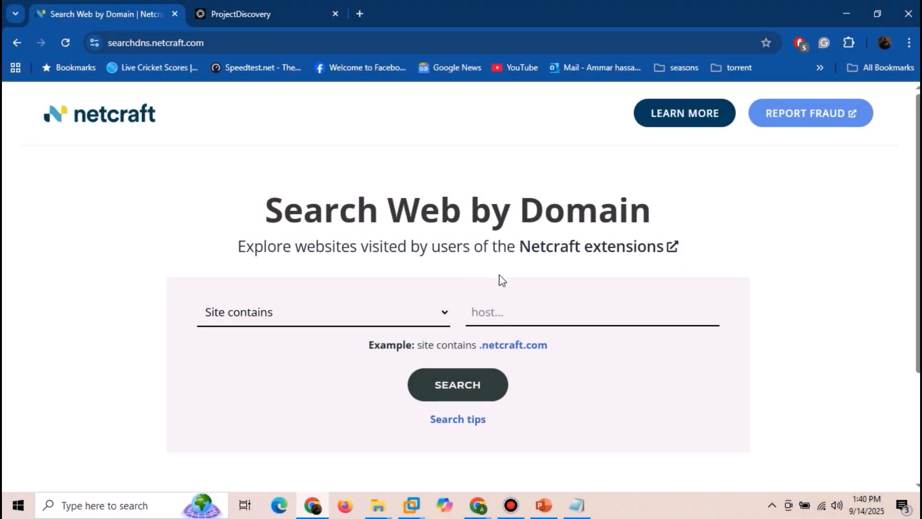
Search Netcraft for hostnames containing megacorpone.com and review the 4 results
{"action": "left_click", "coordinate": [591, 312]}
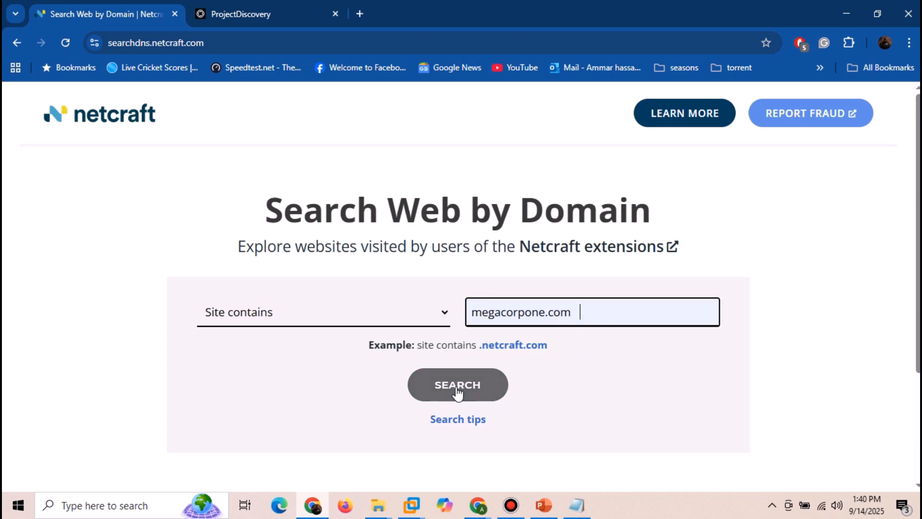
{"action": "left_click", "coordinate": [457, 385]}
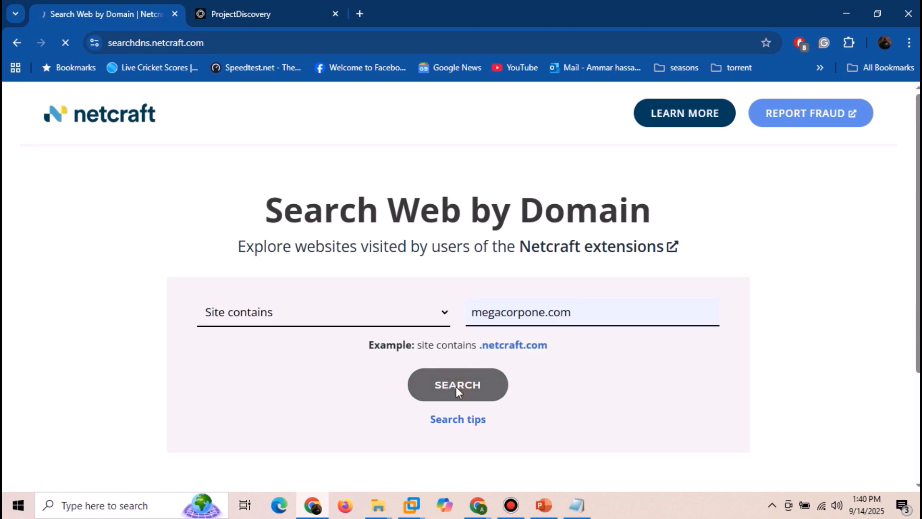
{"action": "left_click", "coordinate": [457, 384]}
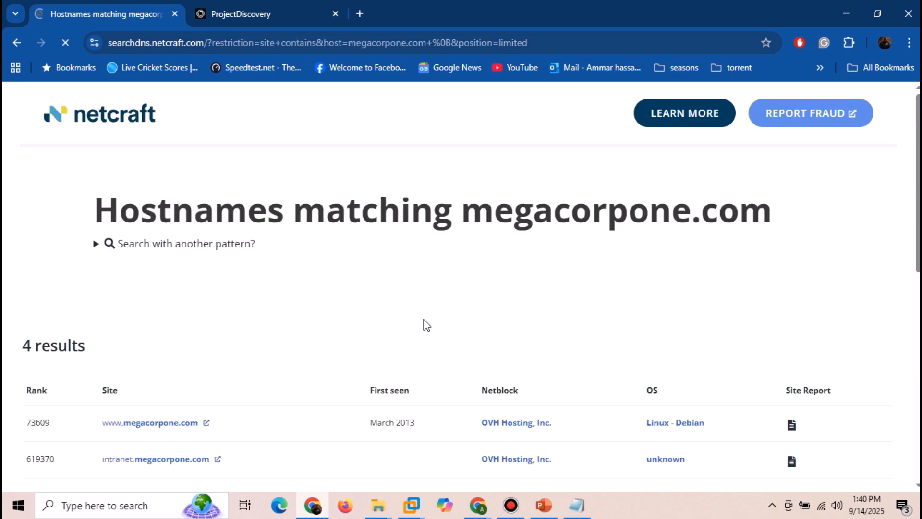
{"action": "scroll", "scroll_direction": "down", "scroll_amount": 3}
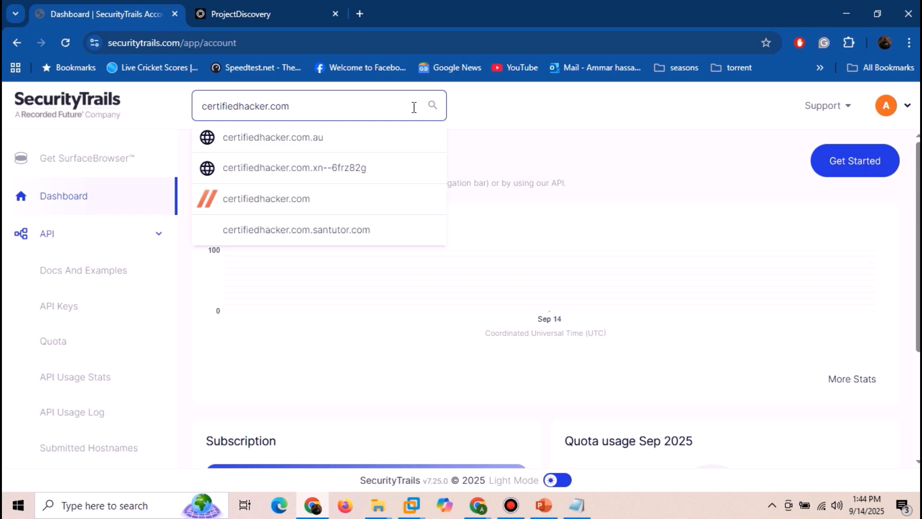
Load the SecurityTrails report for certifiedhacker.com, passing the Cloudflare check
{"action": "left_click", "coordinate": [266, 198]}
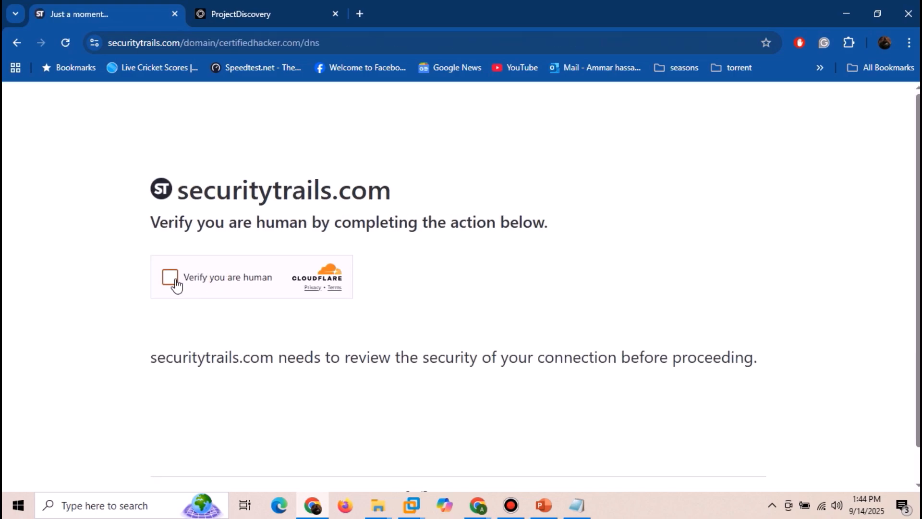
{"action": "left_click", "coordinate": [170, 277]}
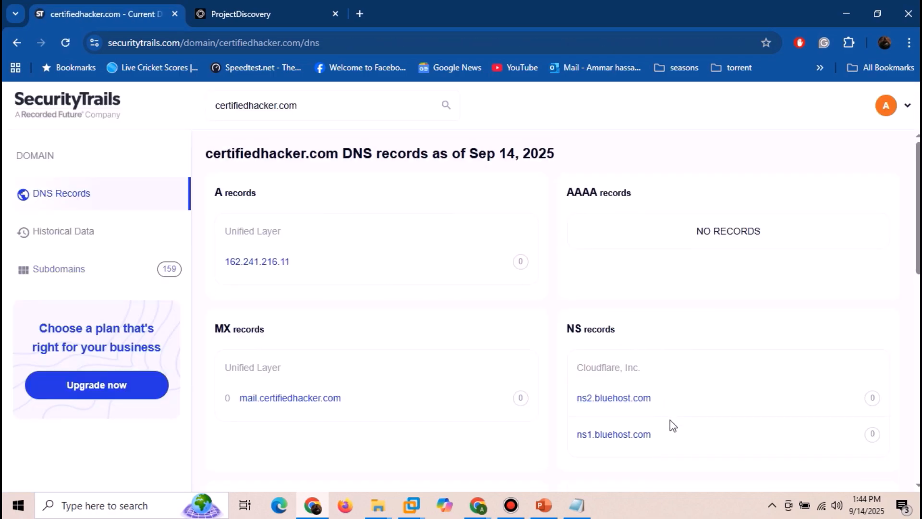
{"action": "scroll", "scroll_direction": "down", "scroll_amount": 3}
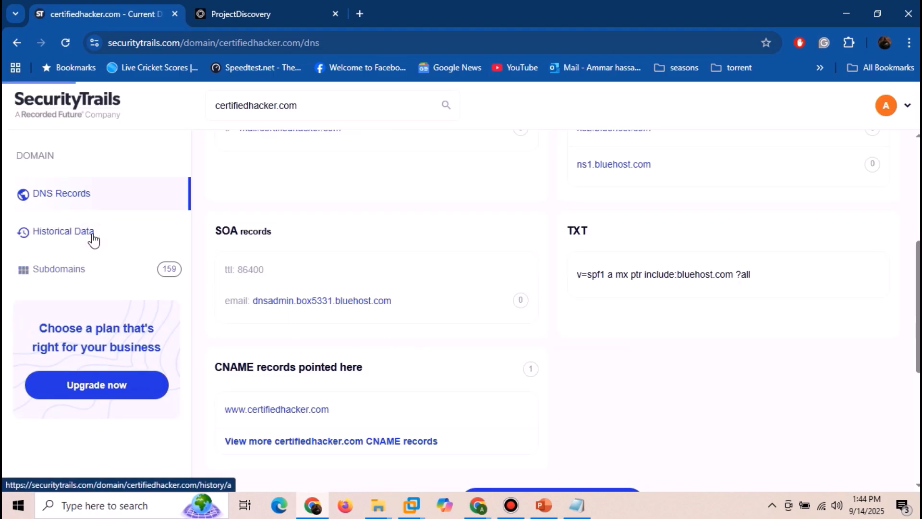
View the historical A records for certifiedhacker.com, IPs dating back to 2008
{"action": "left_click", "coordinate": [63, 230]}
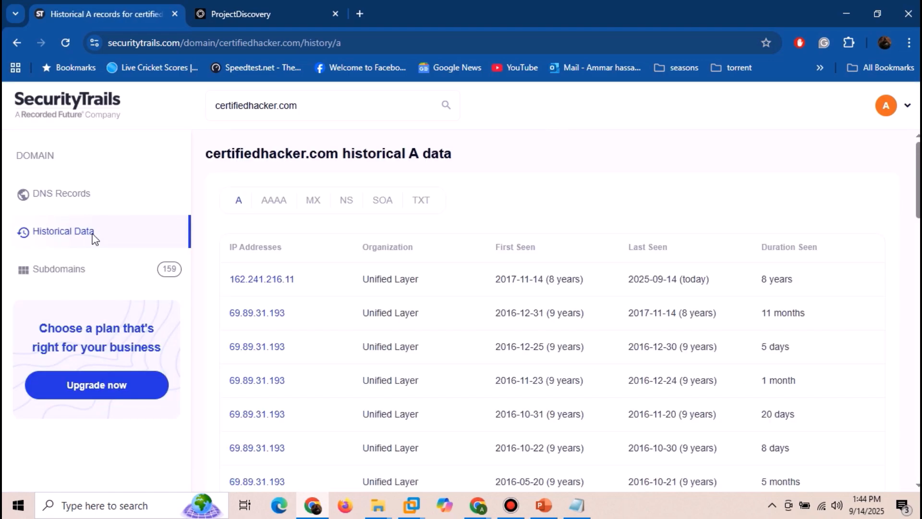
{"action": "mouse_move", "coordinate": [407, 305]}
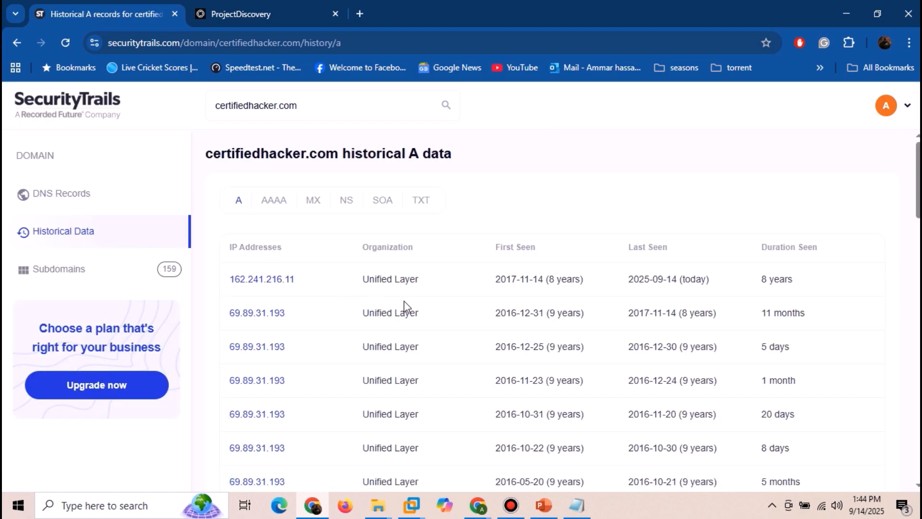
{"action": "scroll", "scroll_direction": "down", "scroll_amount": 3}
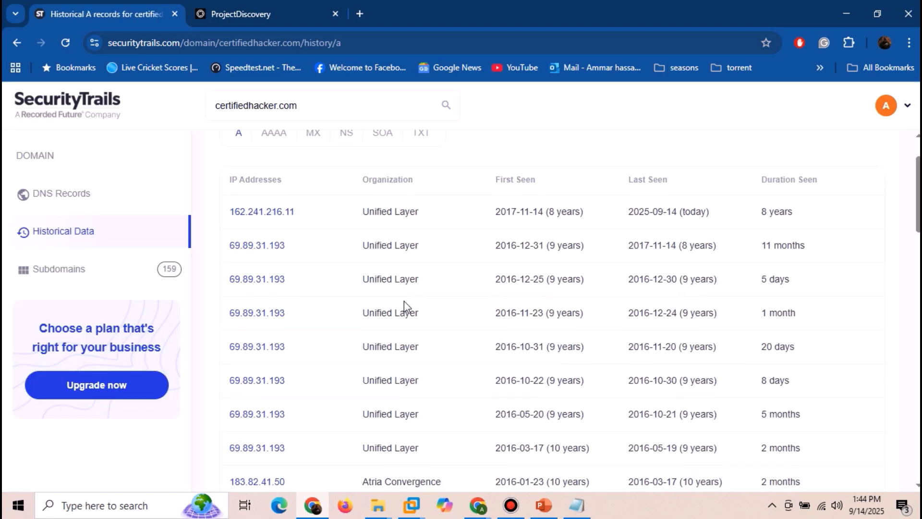
{"action": "scroll", "scroll_direction": "down", "scroll_amount": 3}
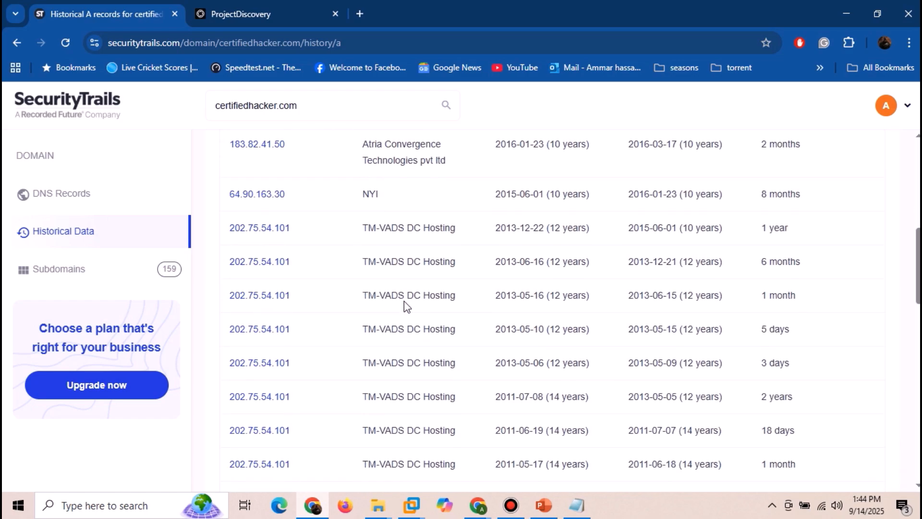
{"action": "scroll", "scroll_direction": "down", "scroll_amount": 3}
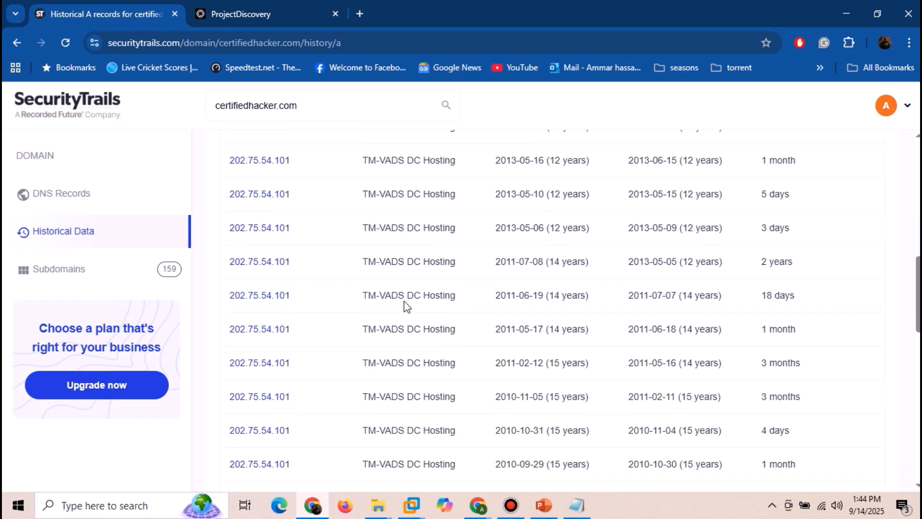
{"action": "scroll", "scroll_direction": "down", "scroll_amount": 3}
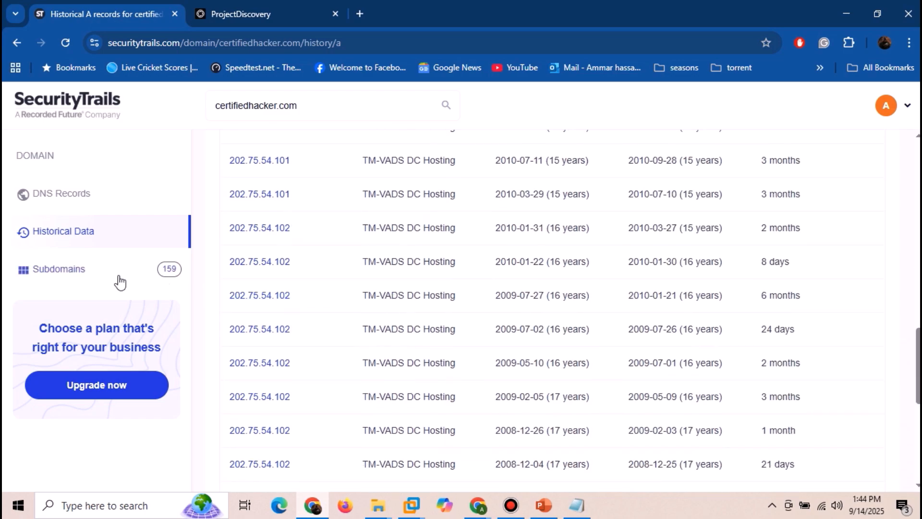
{"action": "left_click", "coordinate": [59, 269]}
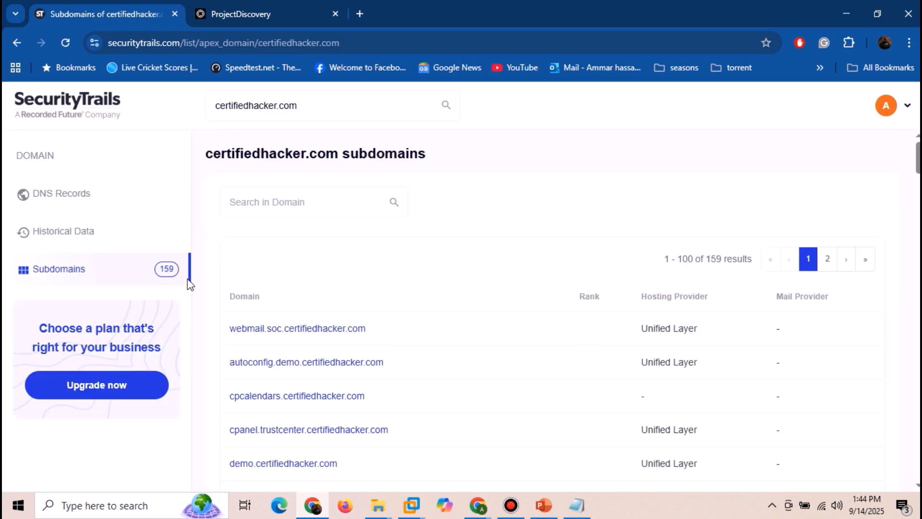
{"action": "mouse_move", "coordinate": [326, 286]}
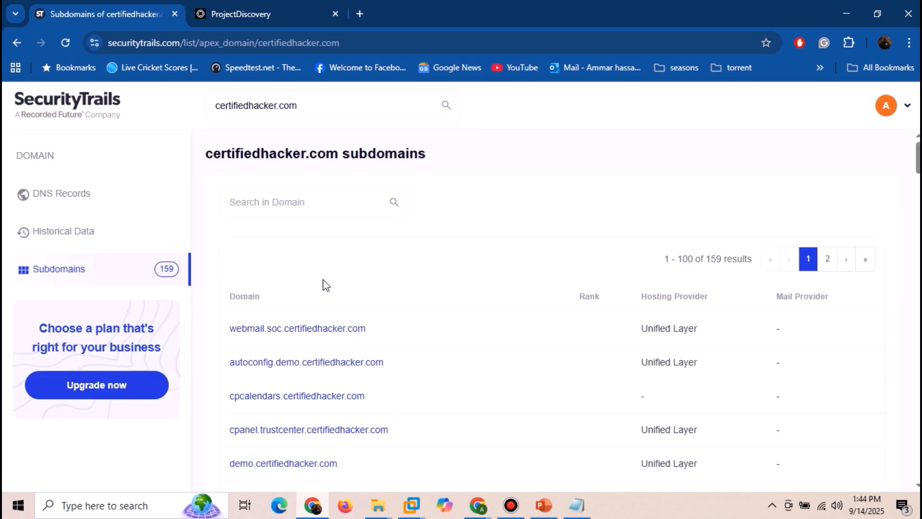
{"action": "scroll", "scroll_direction": "down", "scroll_amount": 3}
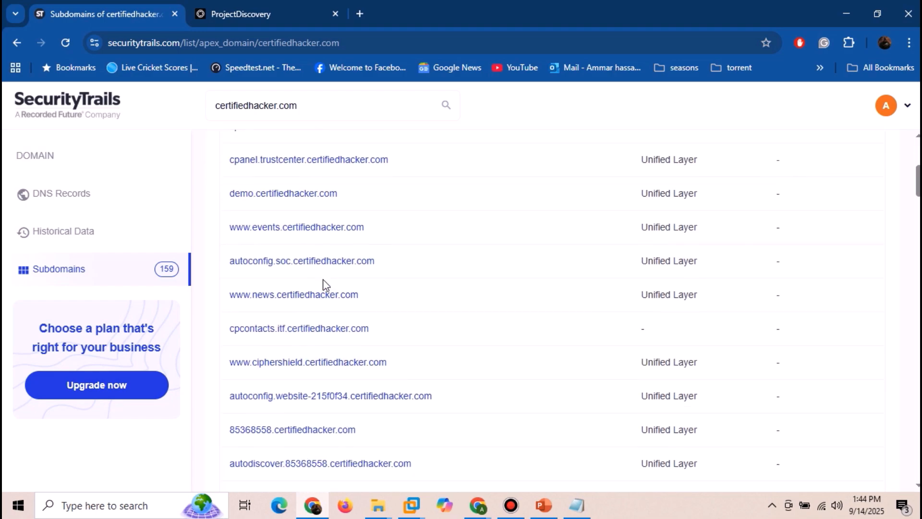
{"action": "scroll", "scroll_direction": "down", "scroll_amount": 3}
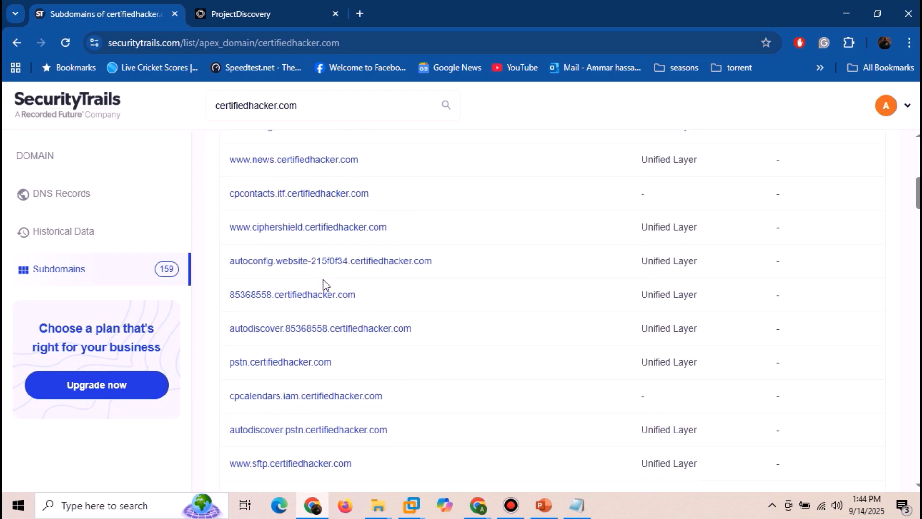
{"action": "scroll", "scroll_direction": "down", "scroll_amount": 3}
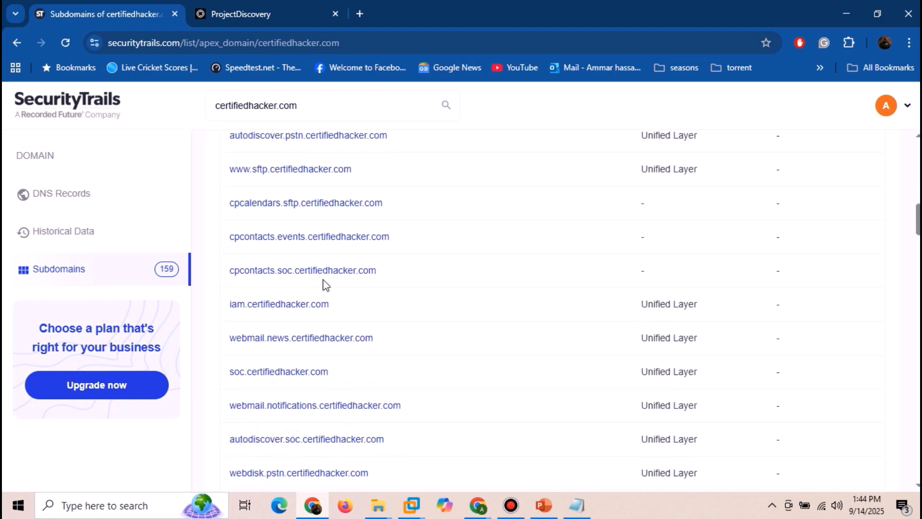
{"action": "scroll", "scroll_direction": "down", "scroll_amount": 3}
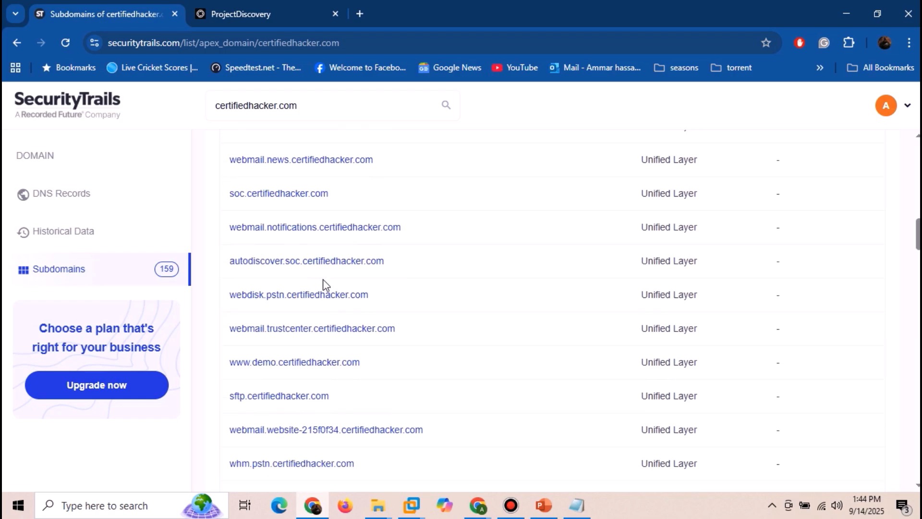
{"action": "scroll", "scroll_direction": "down", "scroll_amount": 3}
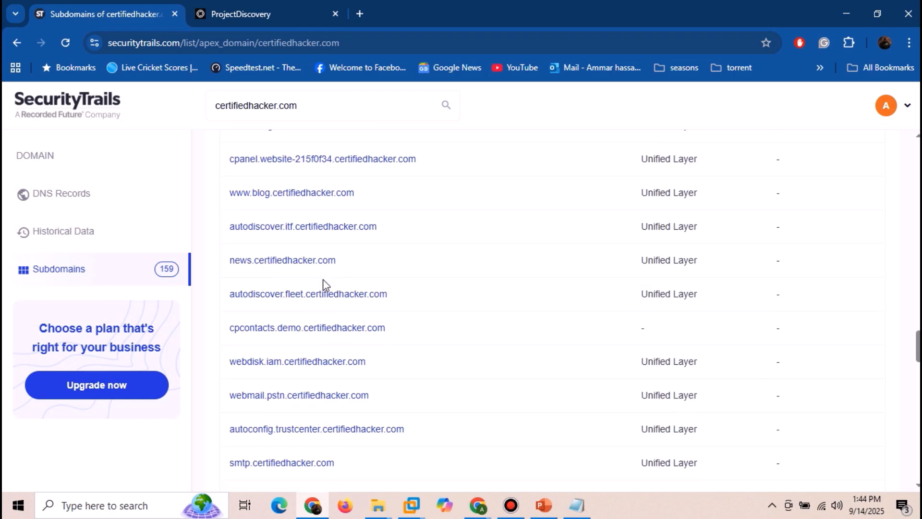
{"action": "scroll", "scroll_direction": "down", "scroll_amount": 3}
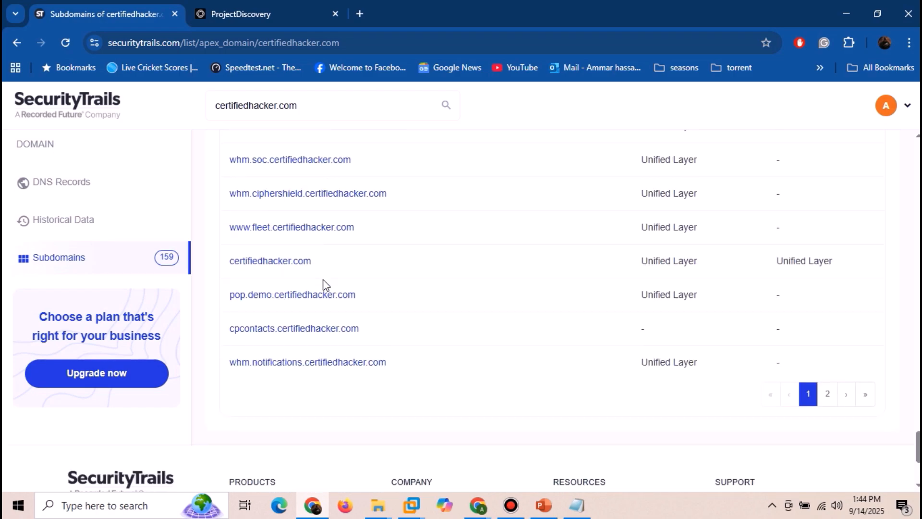
{"action": "scroll", "scroll_direction": "down", "scroll_amount": 3}
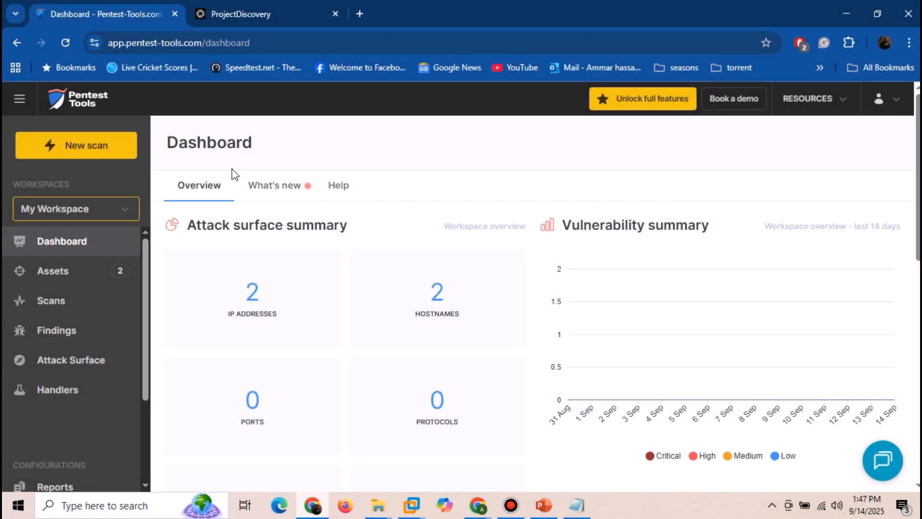
{"action": "mouse_move", "coordinate": [76, 145]}
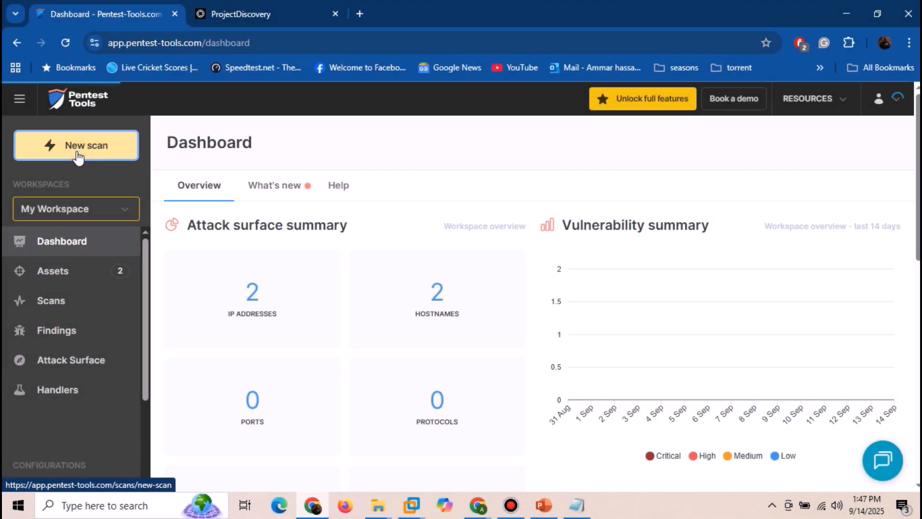
Start a new Light Subdomain Finder scan with target certifiedhacker.com
{"action": "left_click", "coordinate": [76, 145]}
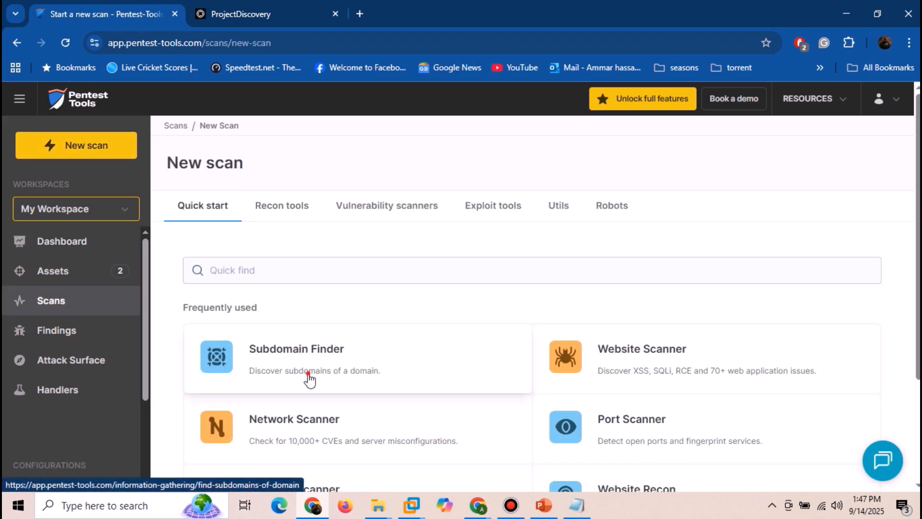
{"action": "left_click", "coordinate": [297, 348]}
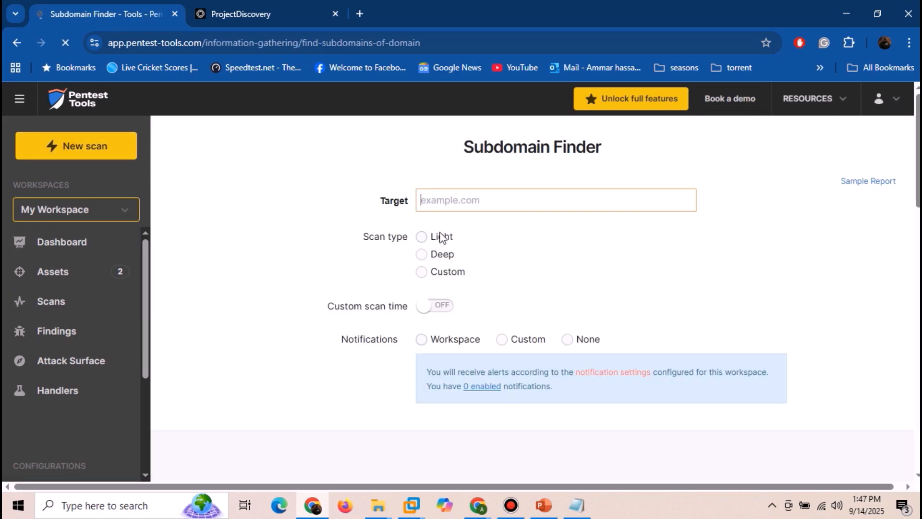
{"action": "type", "text": "certifiedhacker.co"}
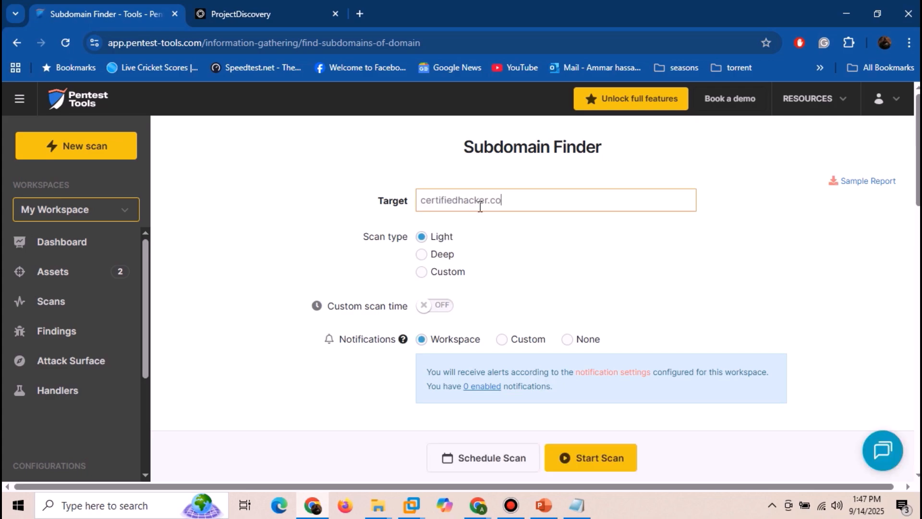
{"action": "type", "text": "m"}
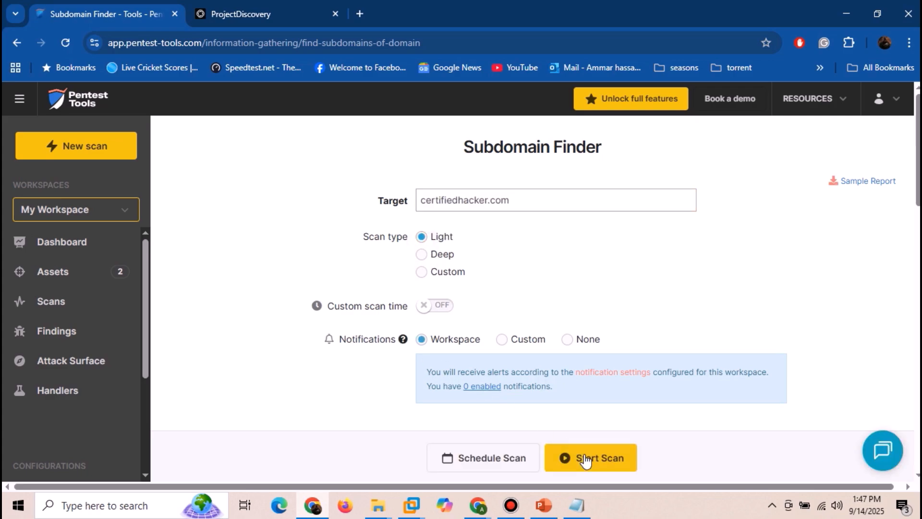
{"action": "left_click", "coordinate": [590, 457]}
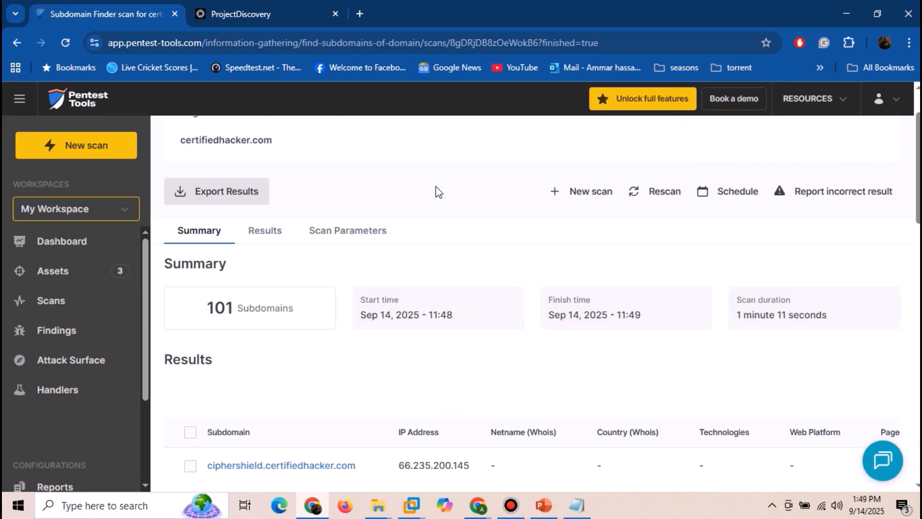
{"action": "mouse_move", "coordinate": [298, 315]}
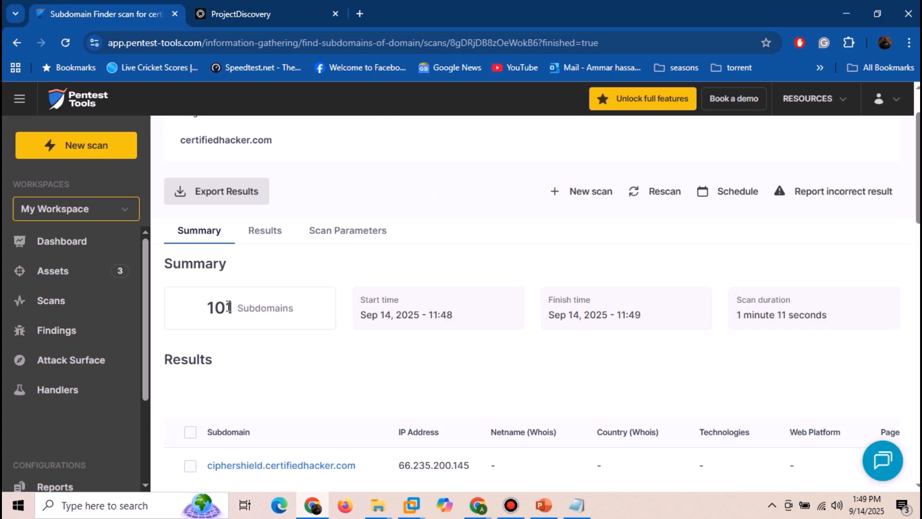
Review the 101 subdomains found with their IPs, continuing to the next results page
{"action": "double_click", "coordinate": [227, 307]}
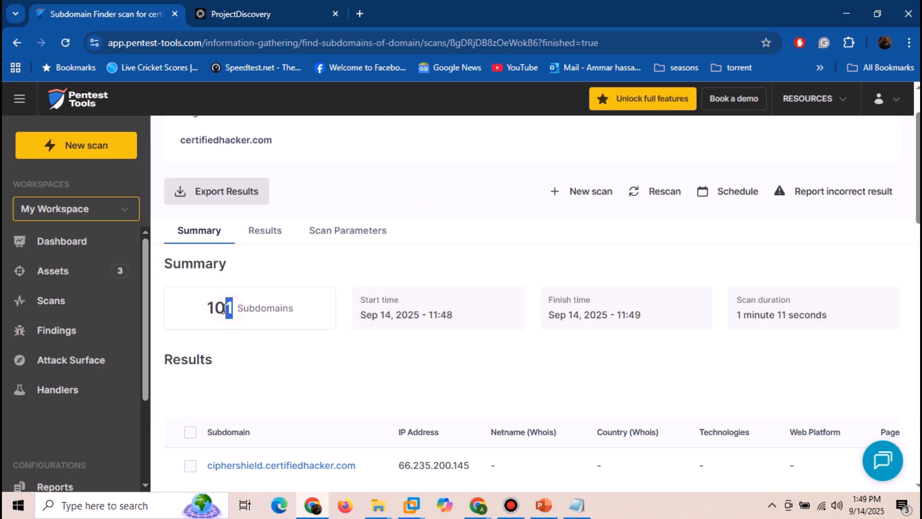
{"action": "scroll", "scroll_direction": "down", "scroll_amount": 3}
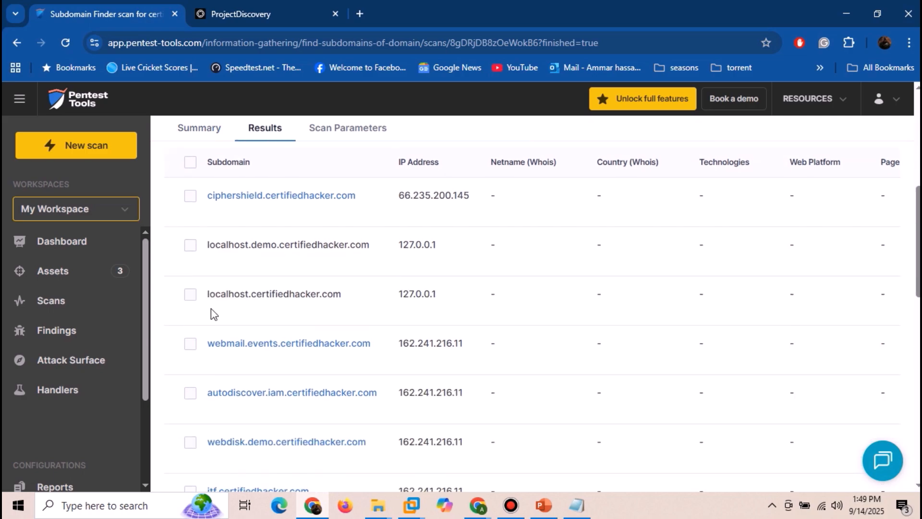
{"action": "scroll", "scroll_direction": "down", "scroll_amount": 3}
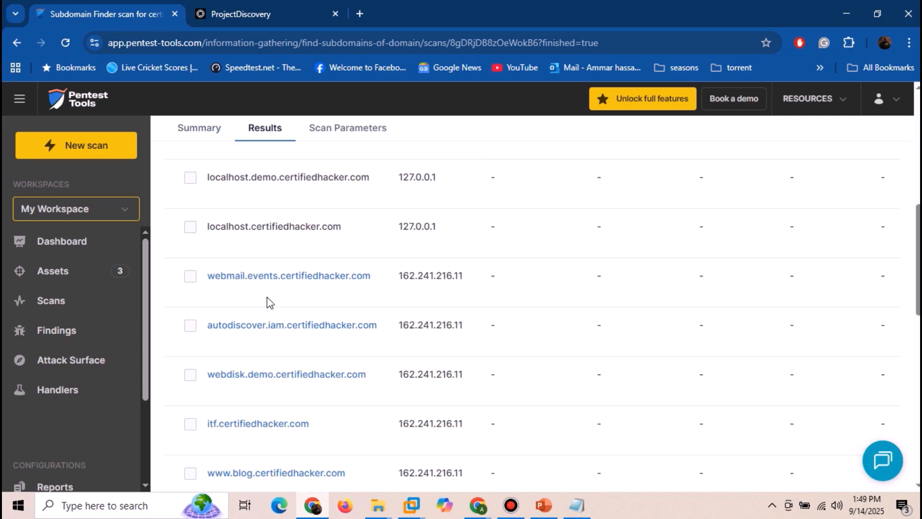
{"action": "scroll", "scroll_direction": "down", "scroll_amount": 3}
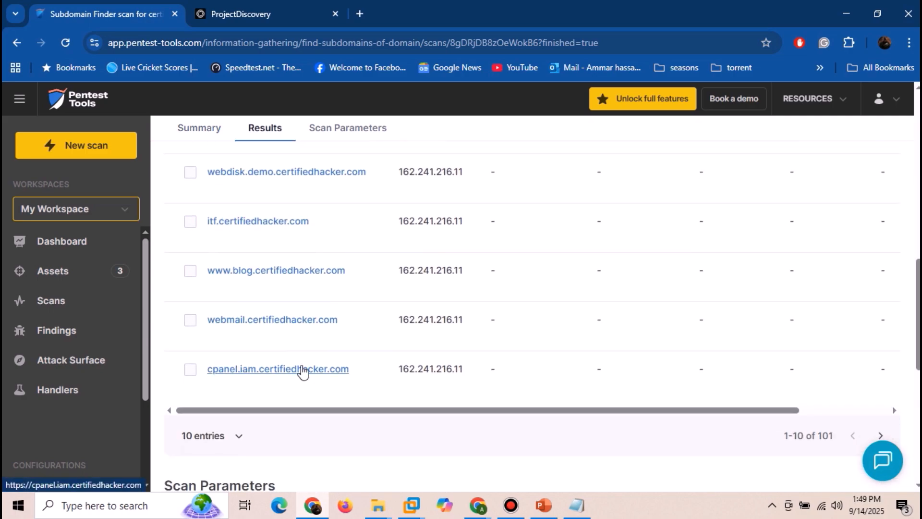
{"action": "scroll", "scroll_direction": "down", "scroll_amount": 3}
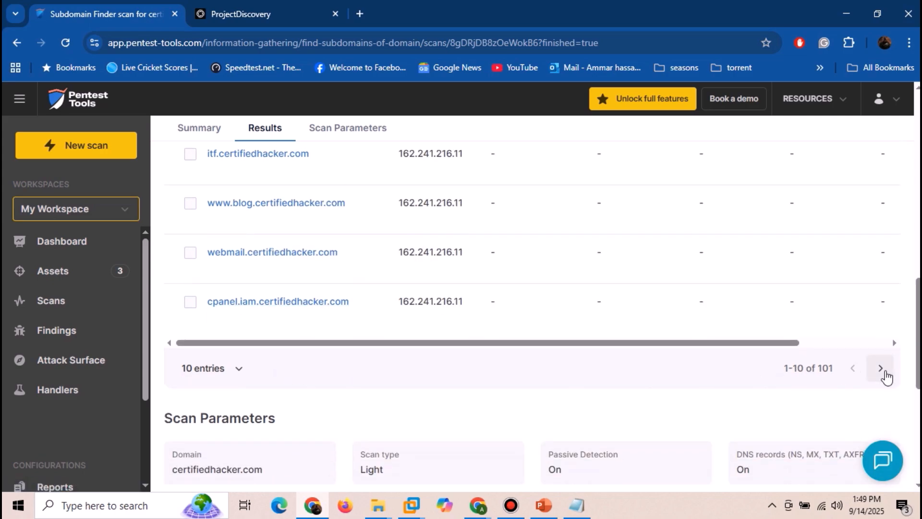
{"action": "left_click", "coordinate": [881, 368]}
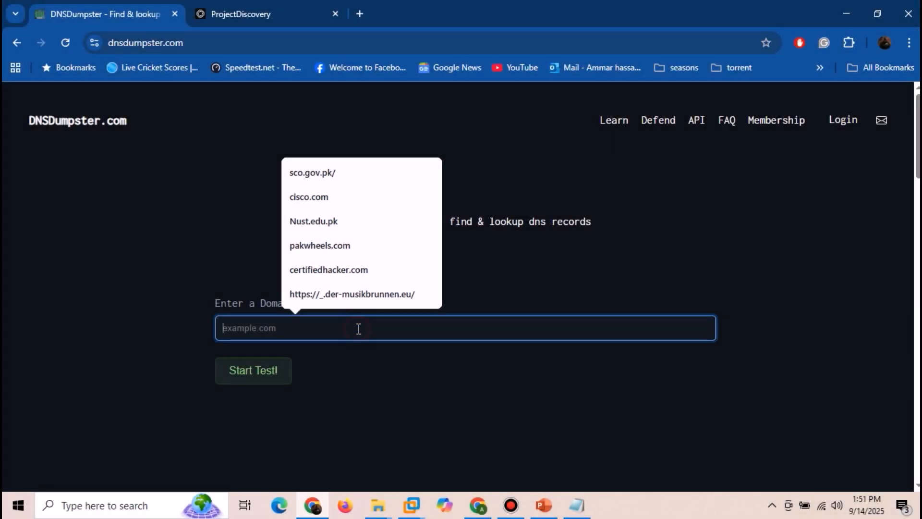
Run the DNSDumpster lookup for certifiedhacker.com
{"action": "left_click", "coordinate": [328, 270]}
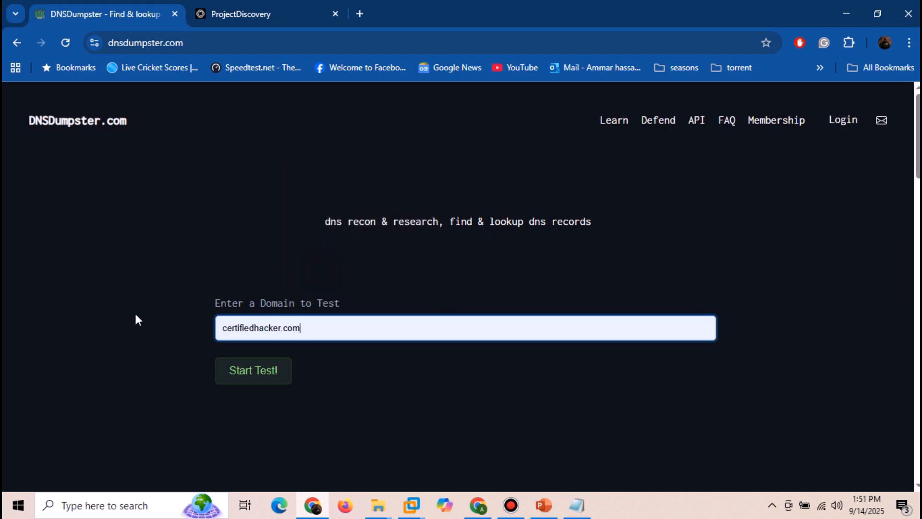
{"action": "left_click", "coordinate": [253, 371]}
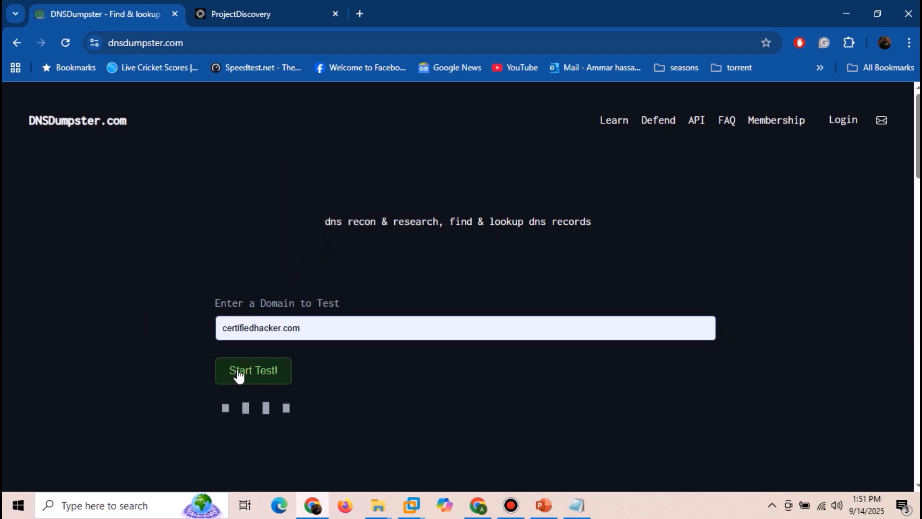
{"action": "left_click", "coordinate": [252, 371]}
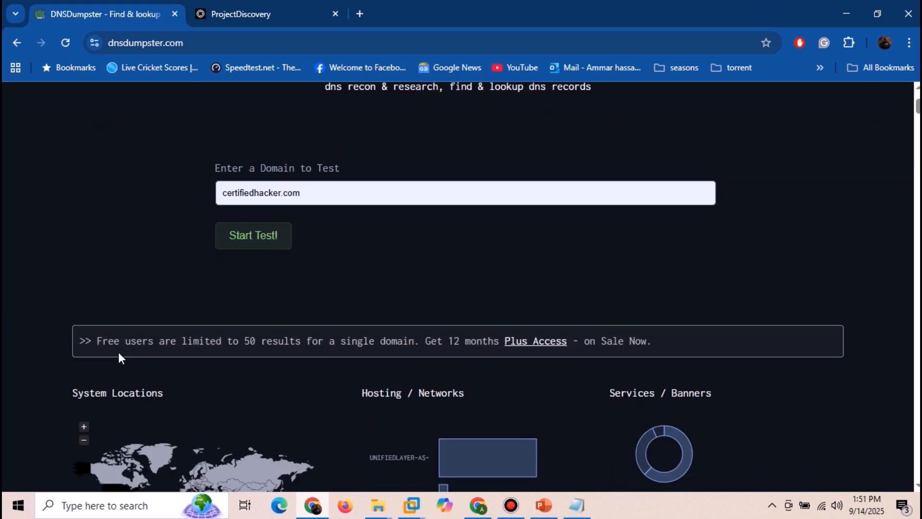
Review the hosting networks, services and A Records table of certifiedhacker.com subdomains
{"action": "scroll", "scroll_direction": "down", "scroll_amount": 3}
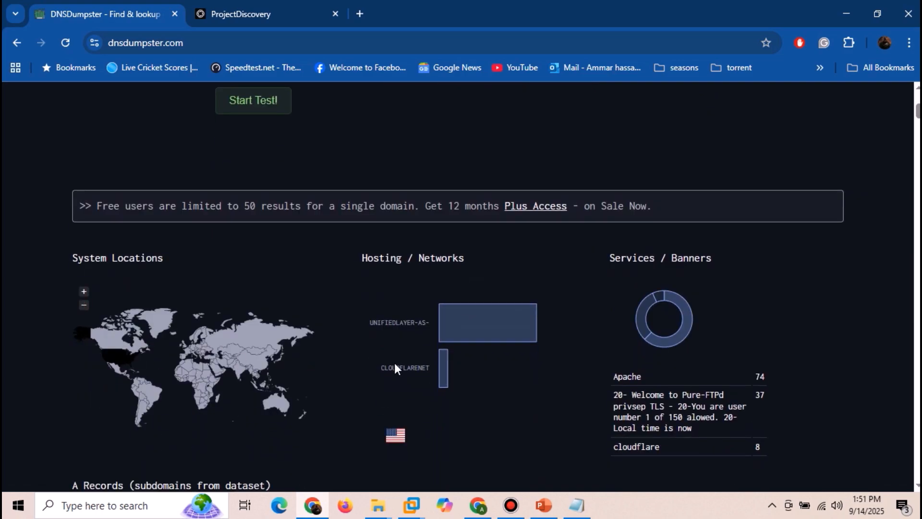
{"action": "scroll", "scroll_direction": "down", "scroll_amount": 3}
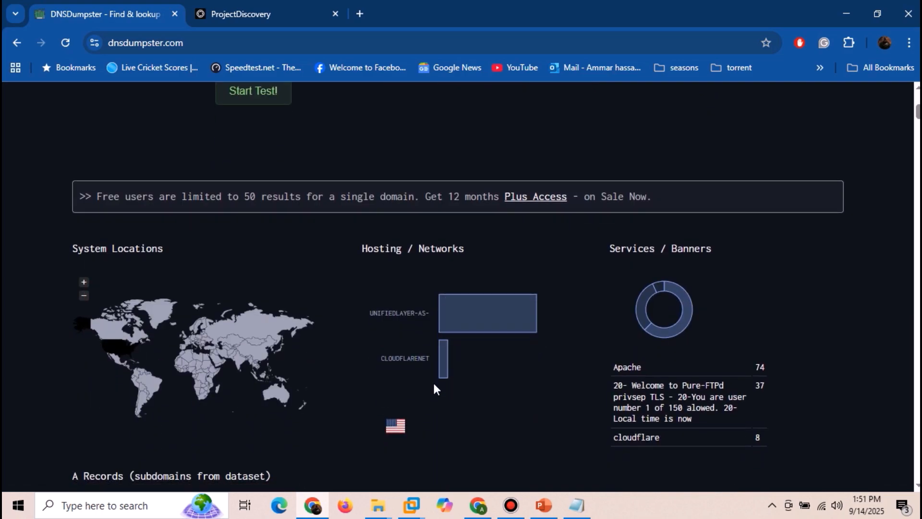
{"action": "scroll", "scroll_direction": "down", "scroll_amount": 3}
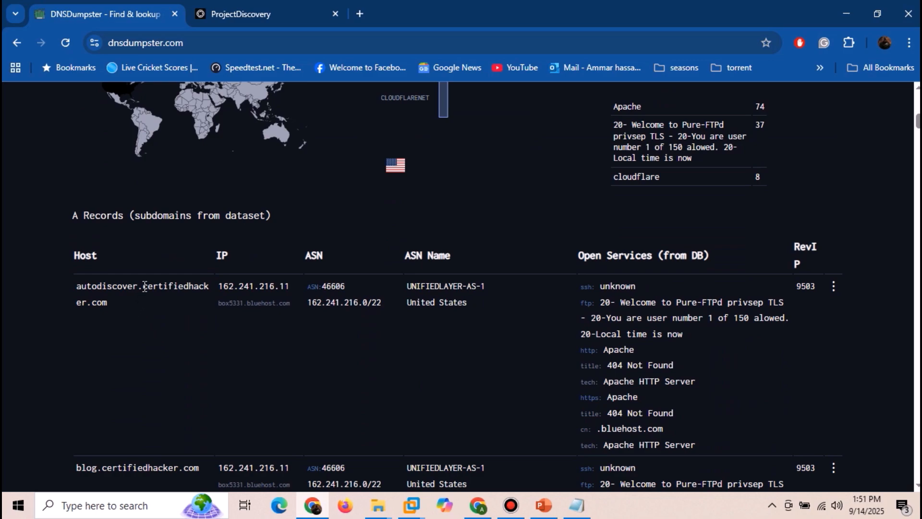
{"action": "scroll", "scroll_direction": "down", "scroll_amount": 3}
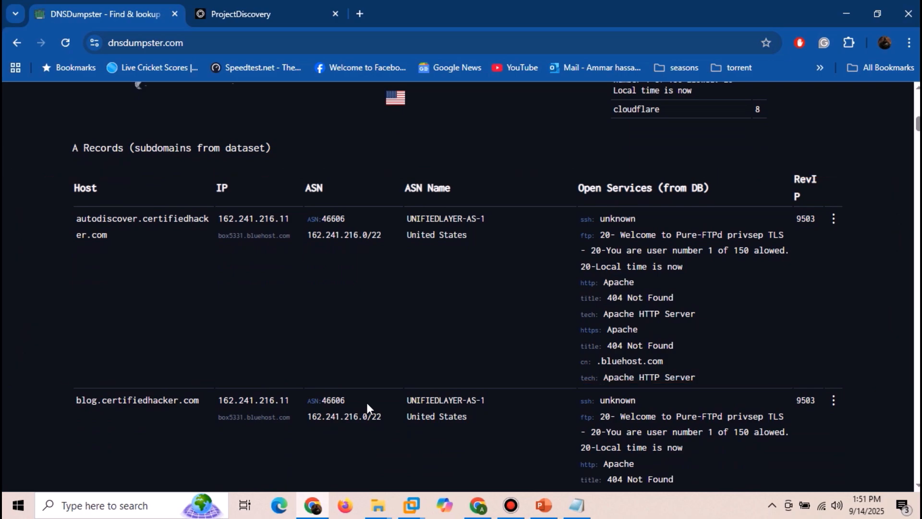
{"action": "scroll", "scroll_direction": "down", "scroll_amount": 3}
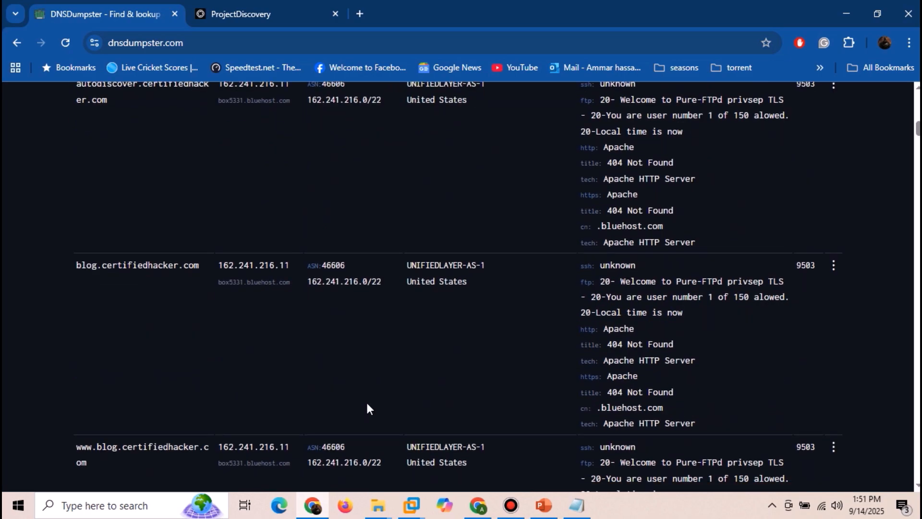
{"action": "scroll", "scroll_direction": "down", "scroll_amount": 3}
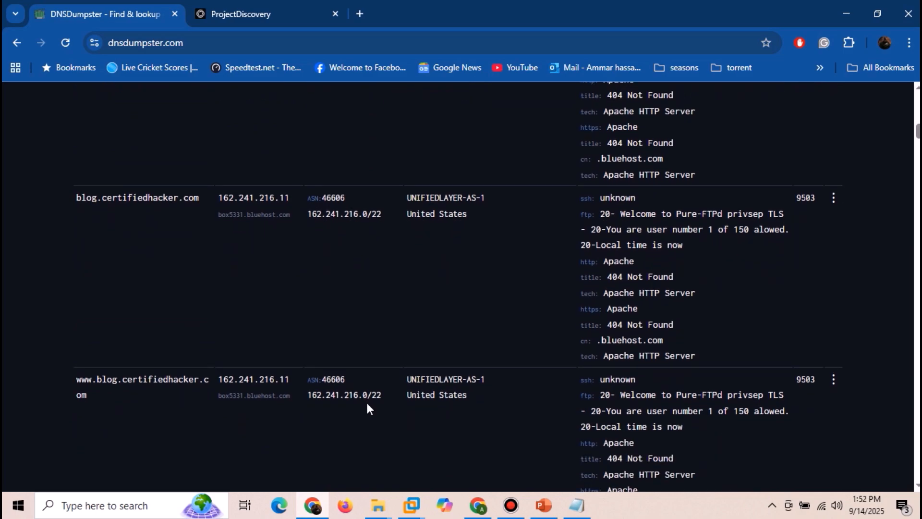
{"action": "scroll", "scroll_direction": "down", "scroll_amount": 3}
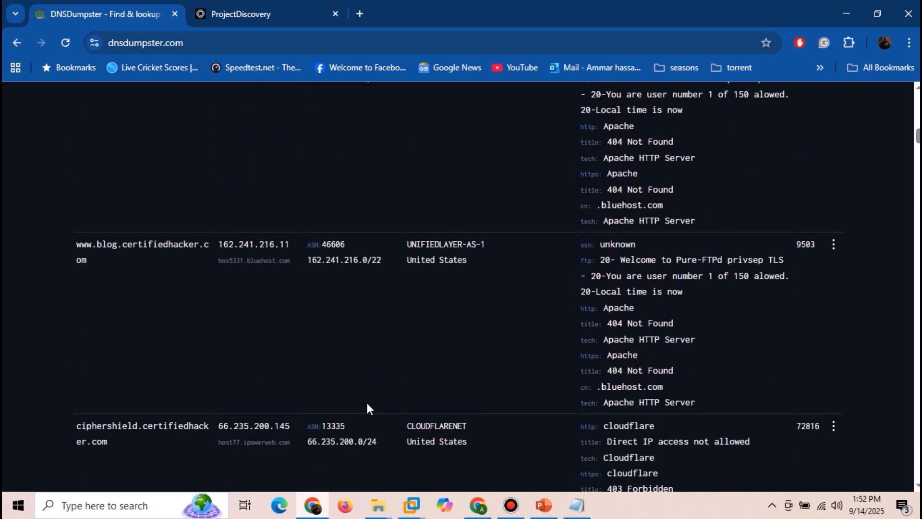
{"action": "scroll", "scroll_direction": "down", "scroll_amount": 3}
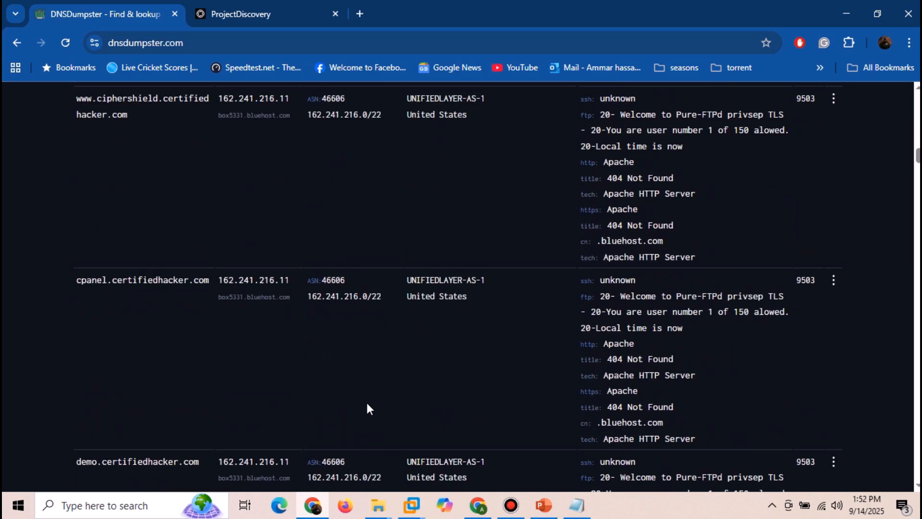
{"action": "scroll", "scroll_direction": "down", "scroll_amount": 3}
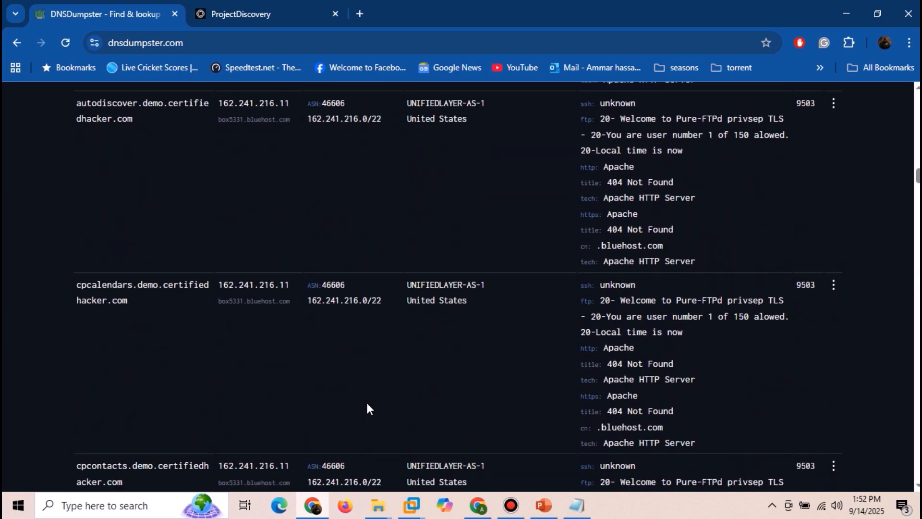
{"action": "scroll", "scroll_direction": "down", "scroll_amount": 3}
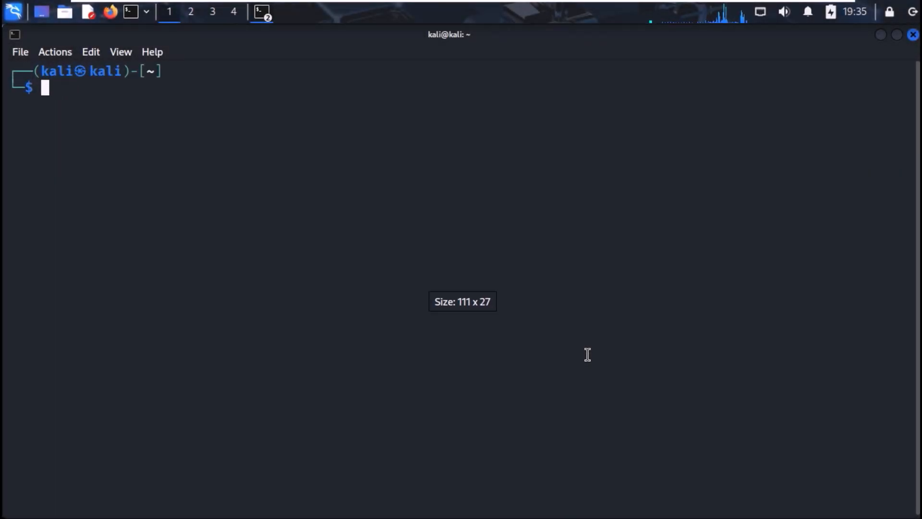
View amass -h usage, then run amass enum -d certifiedhacker.com and review the subdomains
{"action": "type", "text": "amass enum -d certifiedhacker.com"}
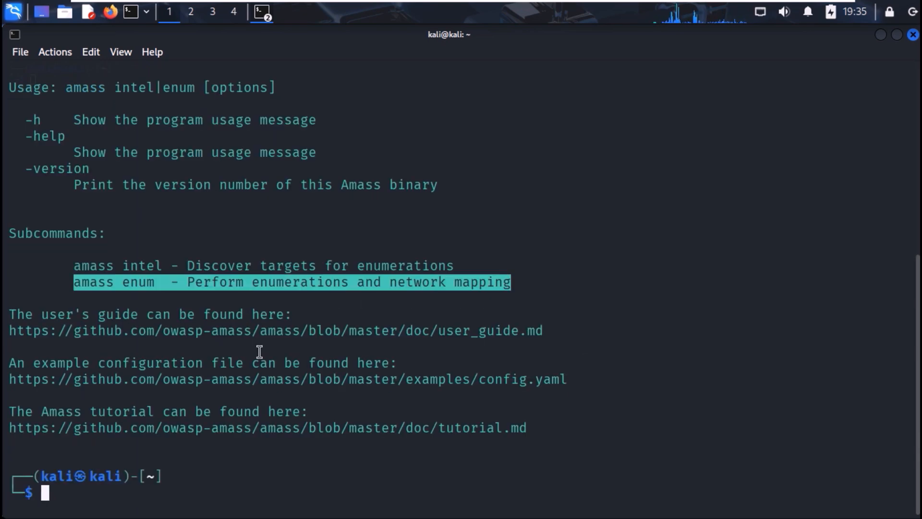
{"action": "type", "text": "amass -h"}
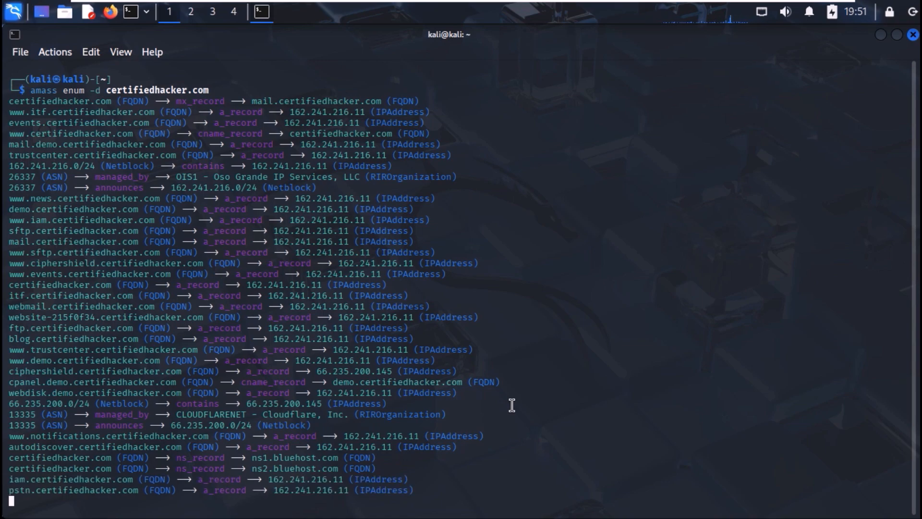
{"action": "scroll", "scroll_direction": "down", "scroll_amount": 3}
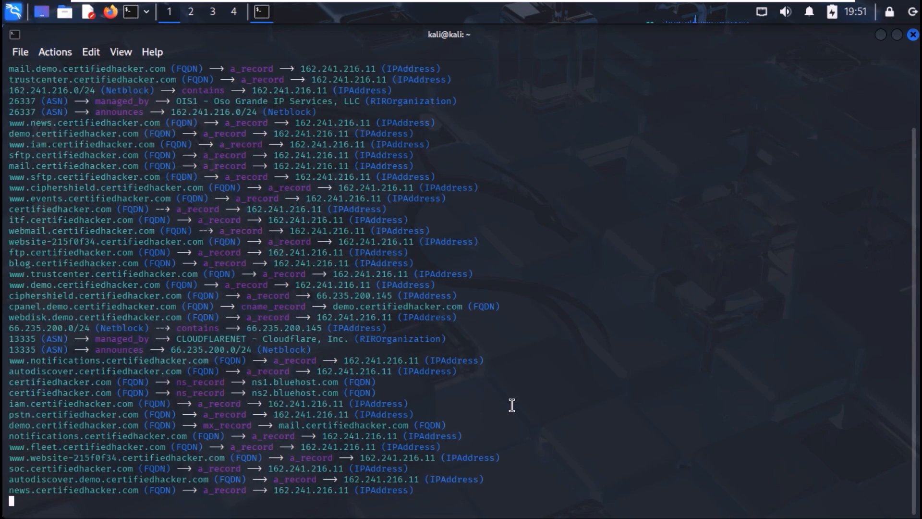
{"action": "scroll", "scroll_direction": "down", "scroll_amount": 3}
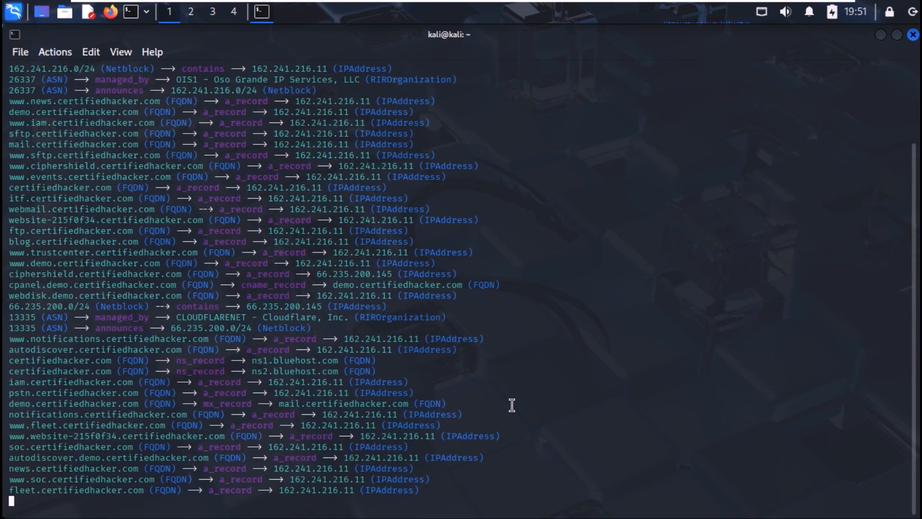
{"action": "scroll", "scroll_direction": "down", "scroll_amount": 3}
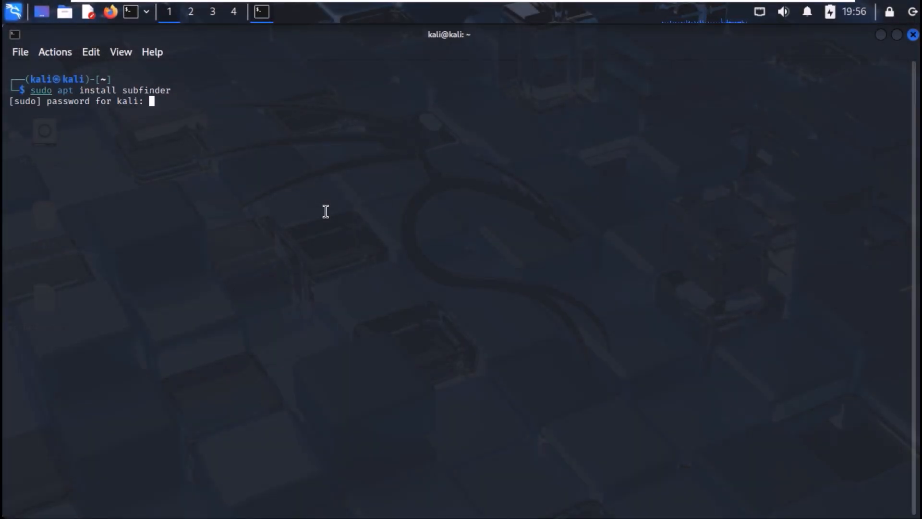
Install subfinder via apt and run subfinder -d certifiedhacker.com to list subdomains
{"action": "key", "text": "Return"}
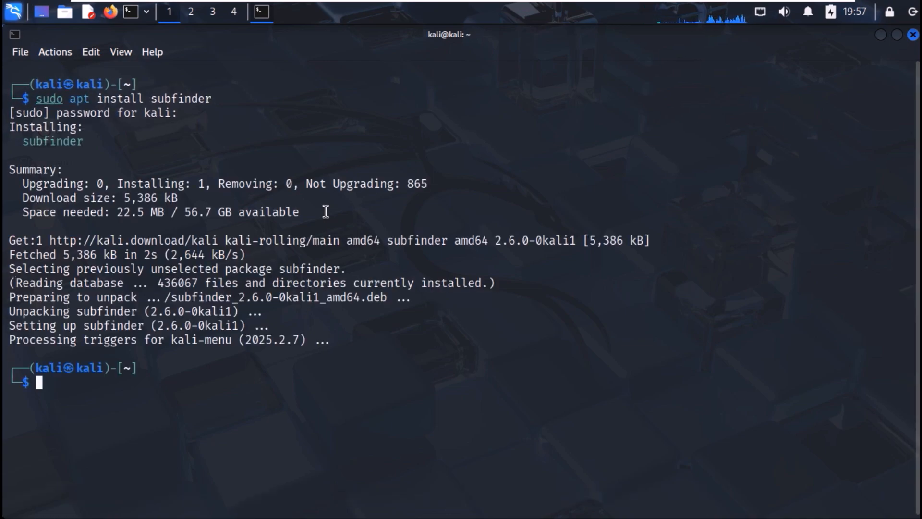
{"action": "type", "text": "subfinder -"}
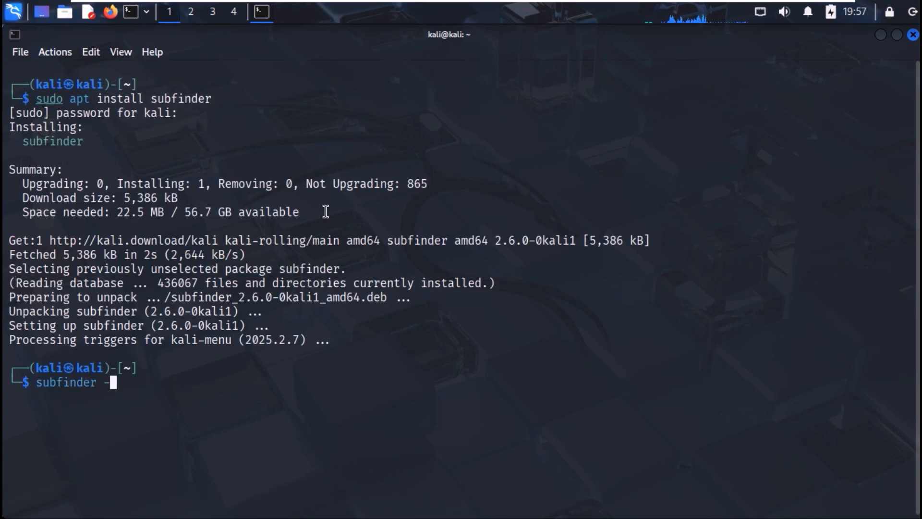
{"action": "type", "text": "d certifiedhacker.com"}
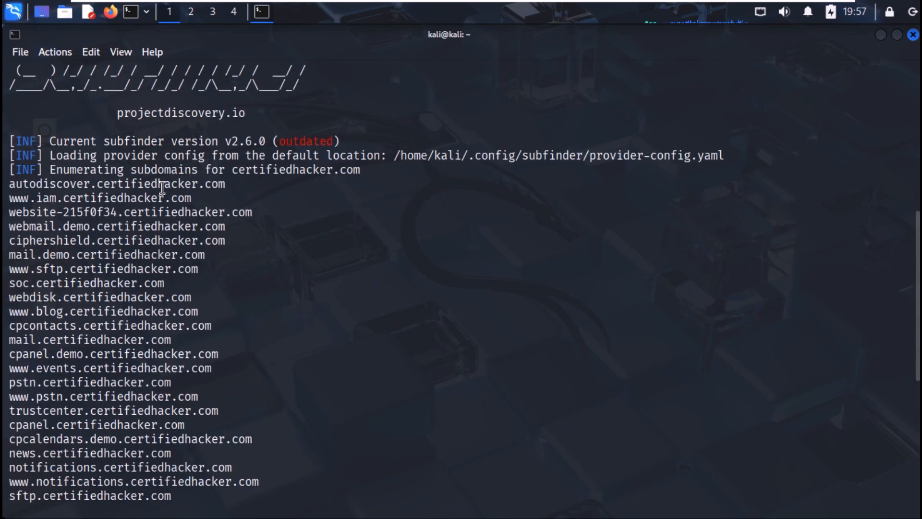
{"action": "scroll", "scroll_direction": "down", "scroll_amount": 3}
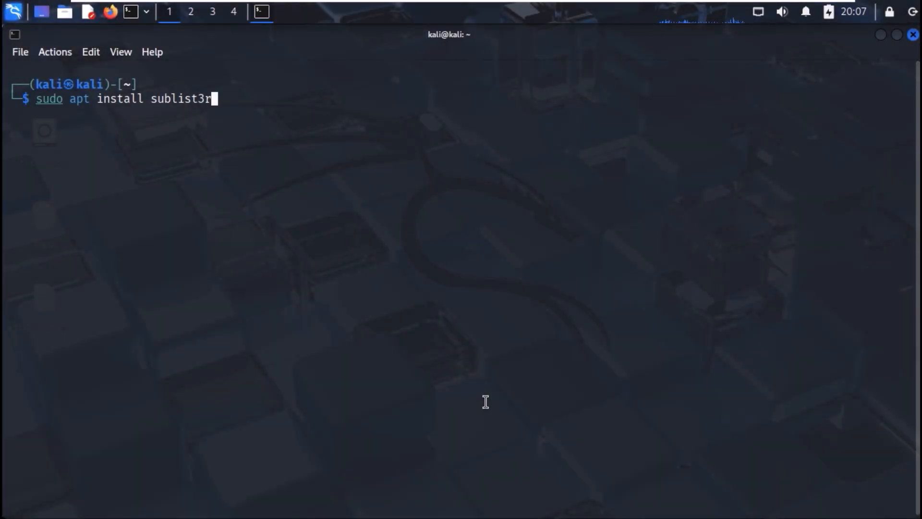
Install sublist3r and run sublist3r -d certifiedhacker.com -t 3, reviewing the Virustotal error and traceback
{"action": "key", "text": "Return"}
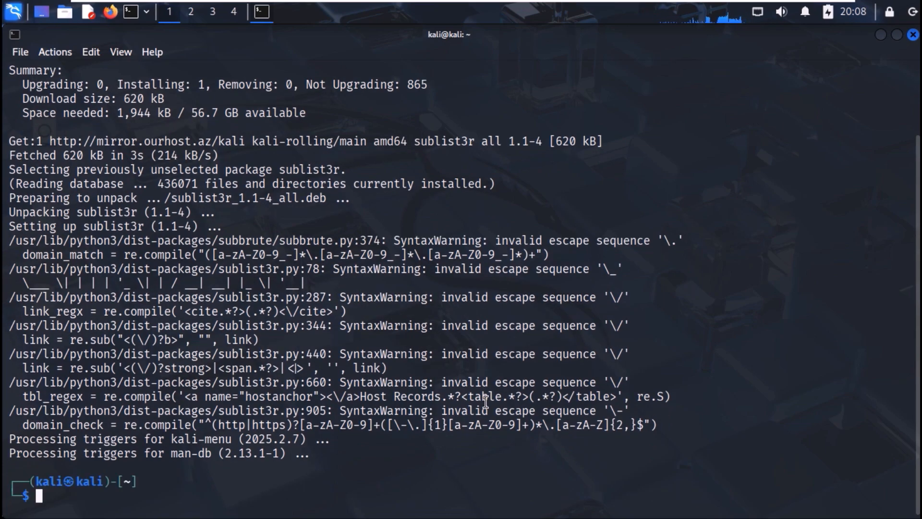
{"action": "type", "text": "sublist3r"}
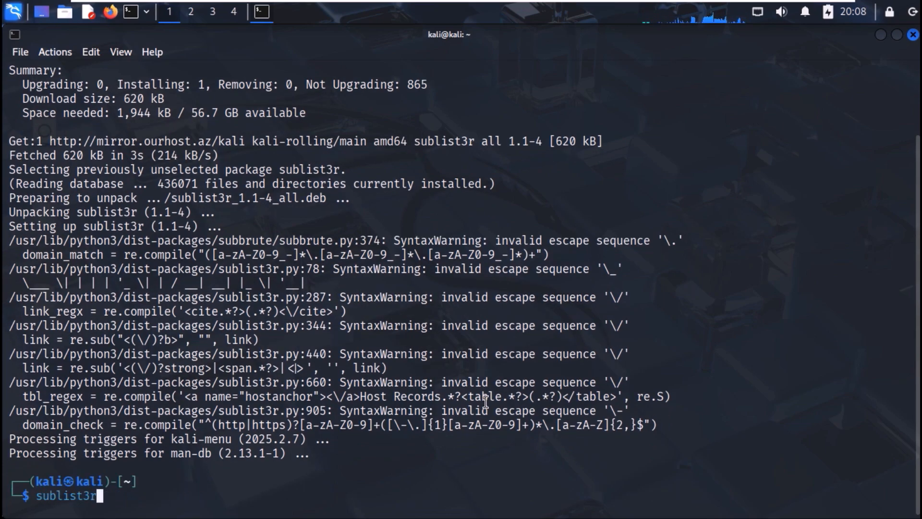
{"action": "type", "text": "-d certifiedhacker.com -t 3"}
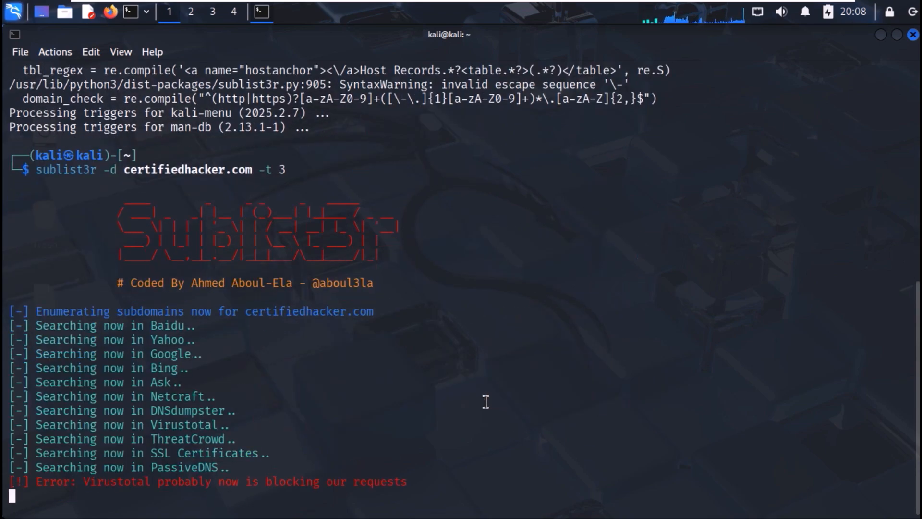
{"action": "scroll", "scroll_direction": "down", "scroll_amount": 3}
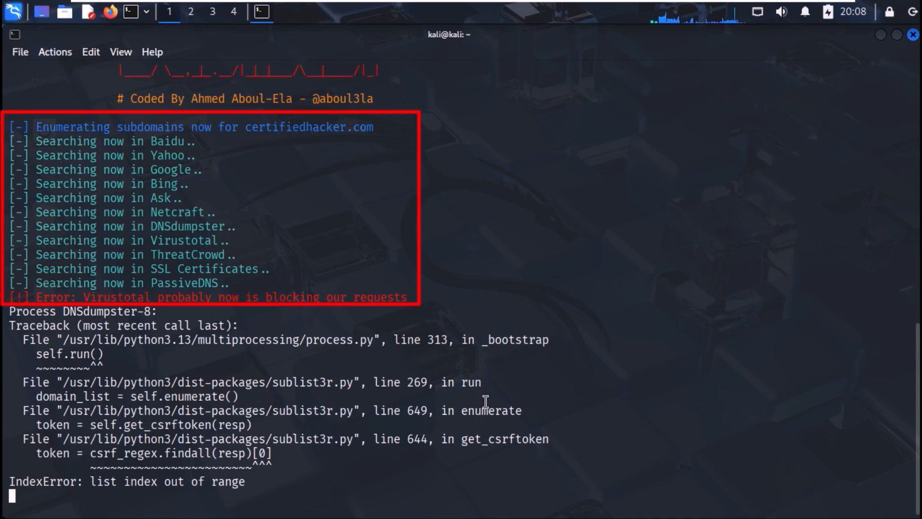
{"action": "scroll", "scroll_direction": "down", "scroll_amount": 3}
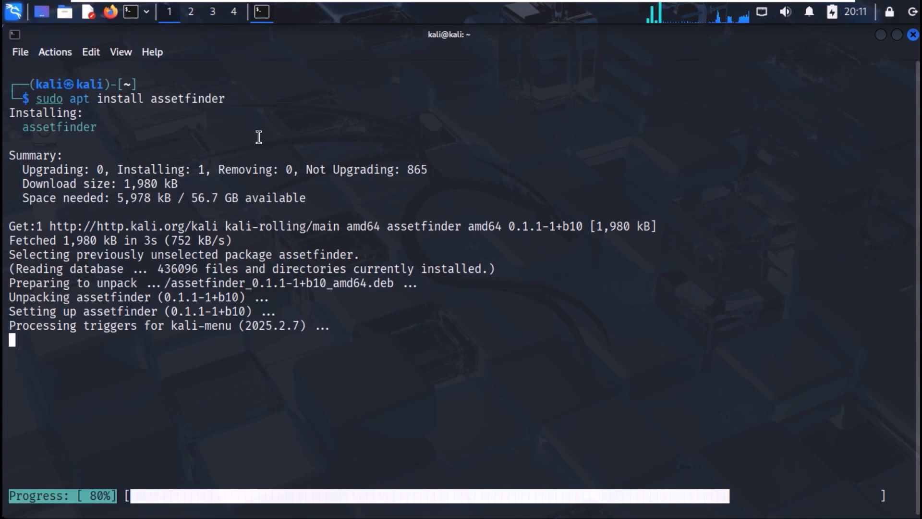
Install assetfinder with apt and view its usage help via assetfinder -h
{"action": "type", "text": "assetfinder"}
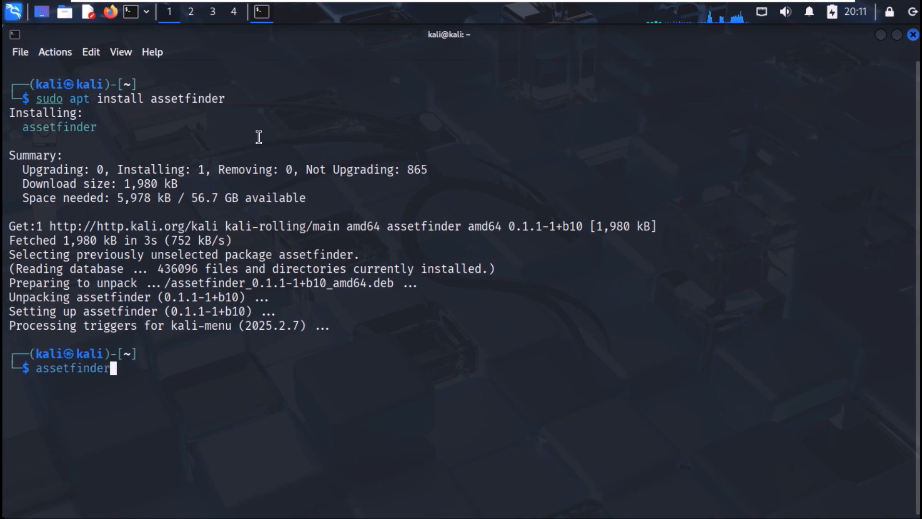
{"action": "key", "text": "Return"}
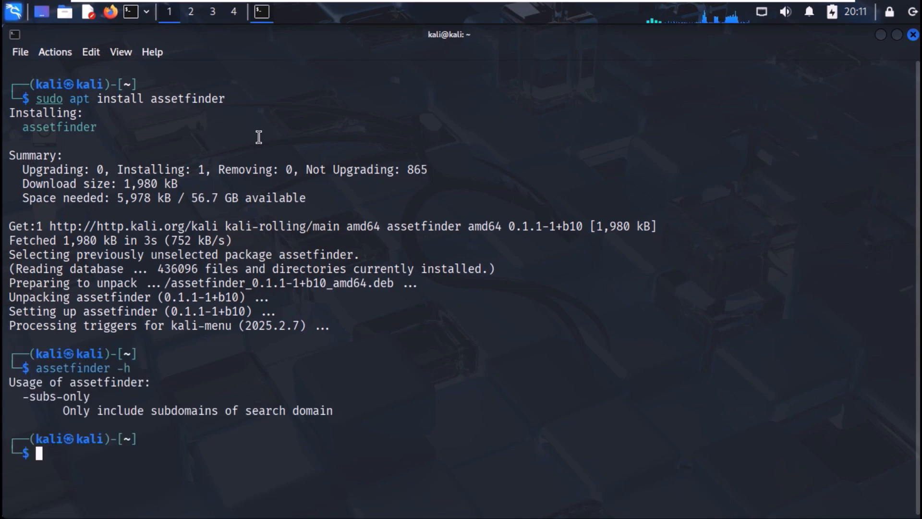
{"action": "type", "text": "assetfinder -h"}
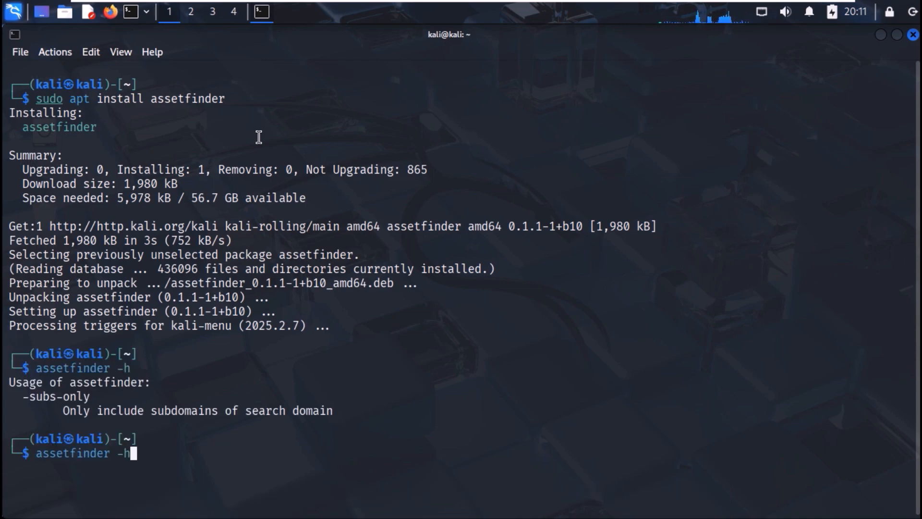
Run assetfinder -subs-only certifiedhacker.com and review the listed subdomains
{"action": "type", "text": "-sy"}
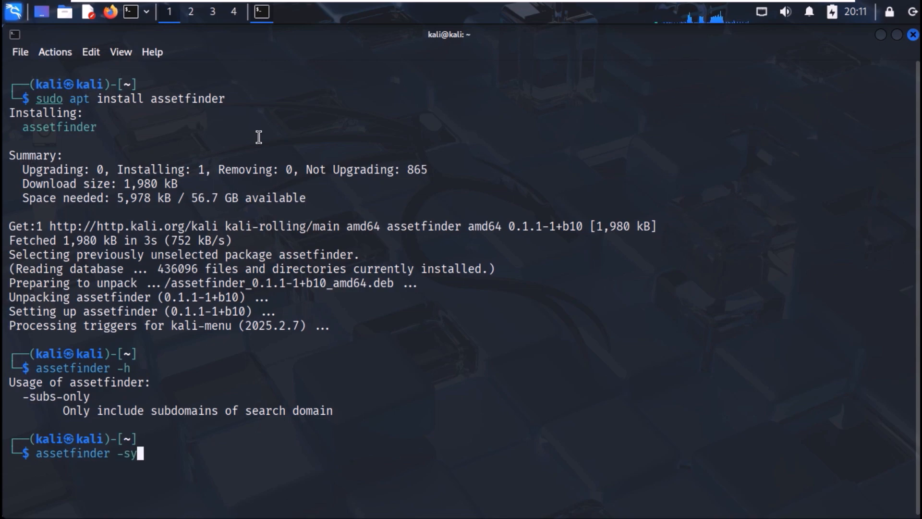
{"action": "type", "text": "ubs-"}
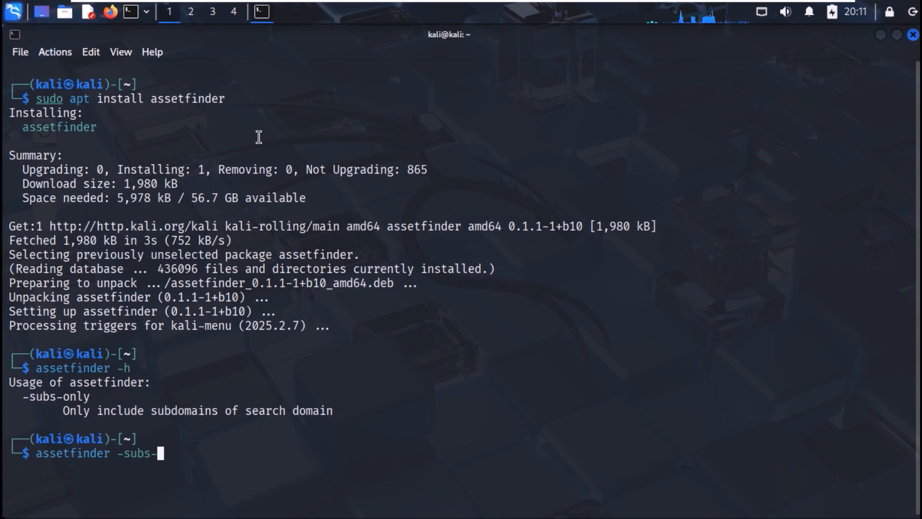
{"action": "type", "text": "only certifi"}
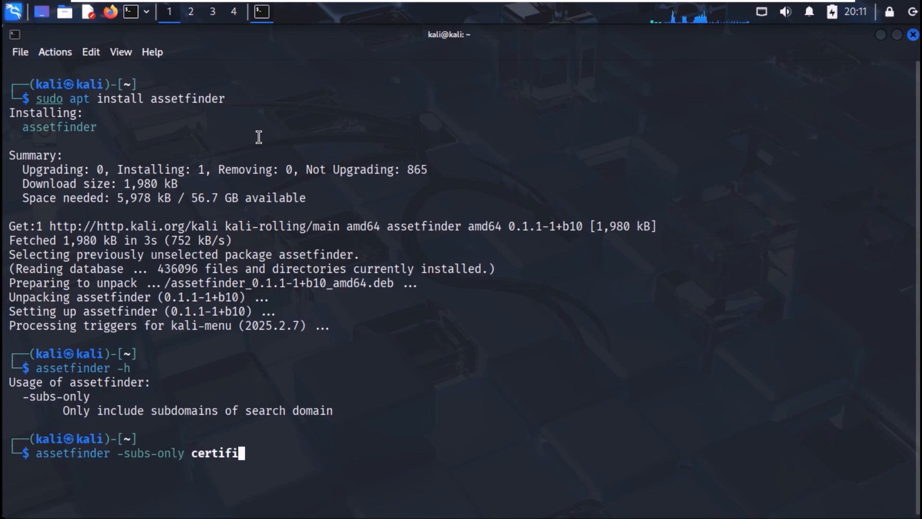
{"action": "type", "text": "edhacker.com"}
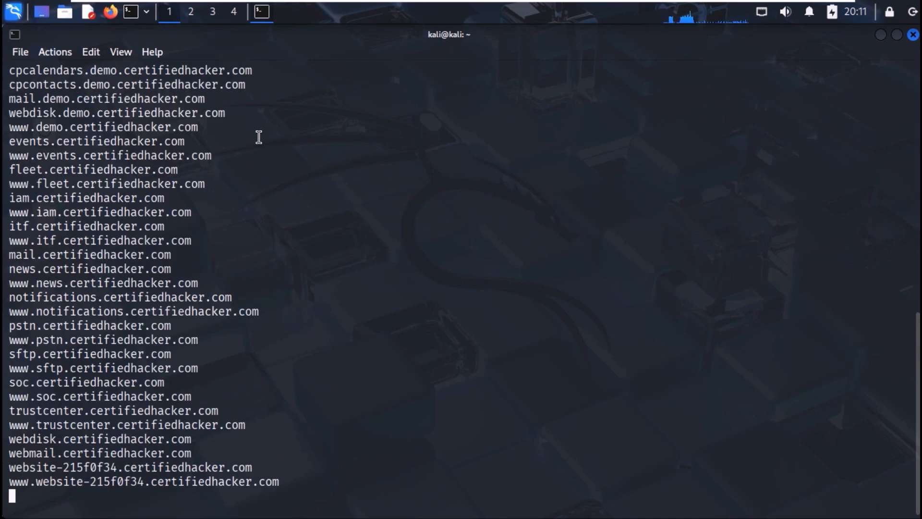
{"action": "mouse_move", "coordinate": [187, 227]}
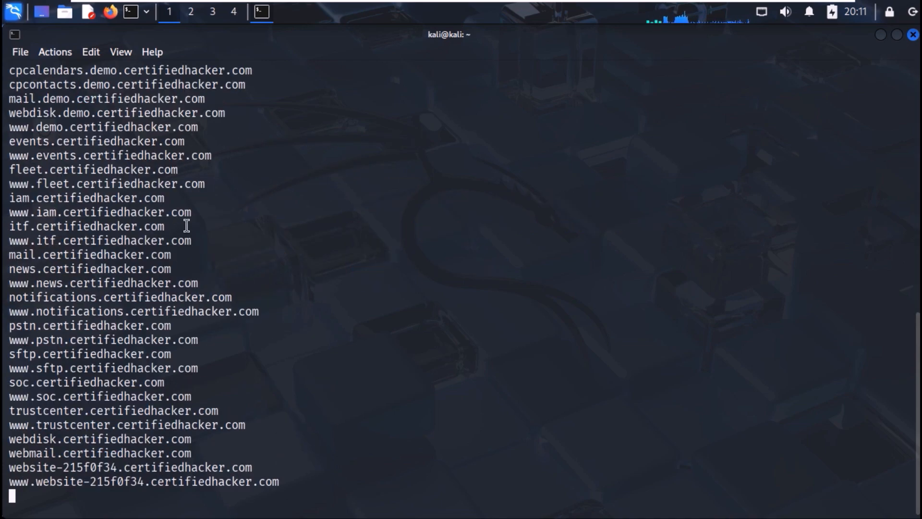
{"action": "key", "text": "Return"}
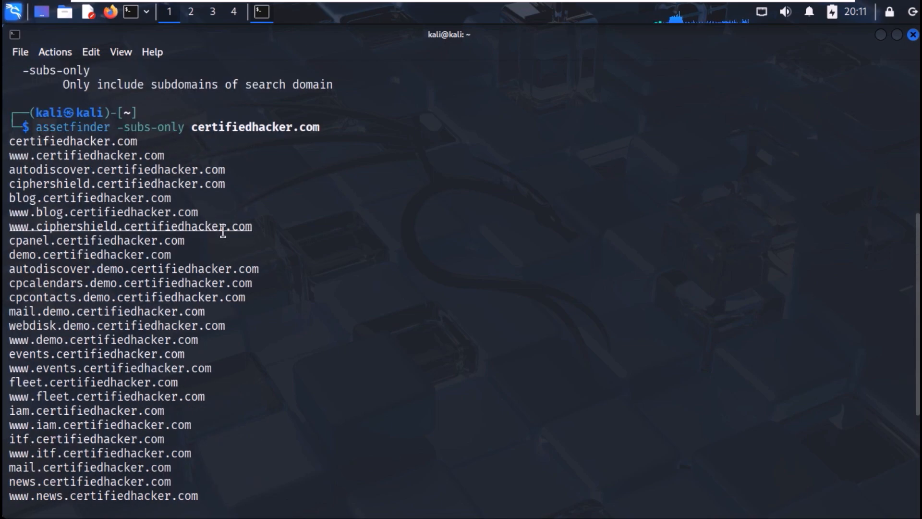
{"action": "scroll", "scroll_direction": "down", "scroll_amount": 3}
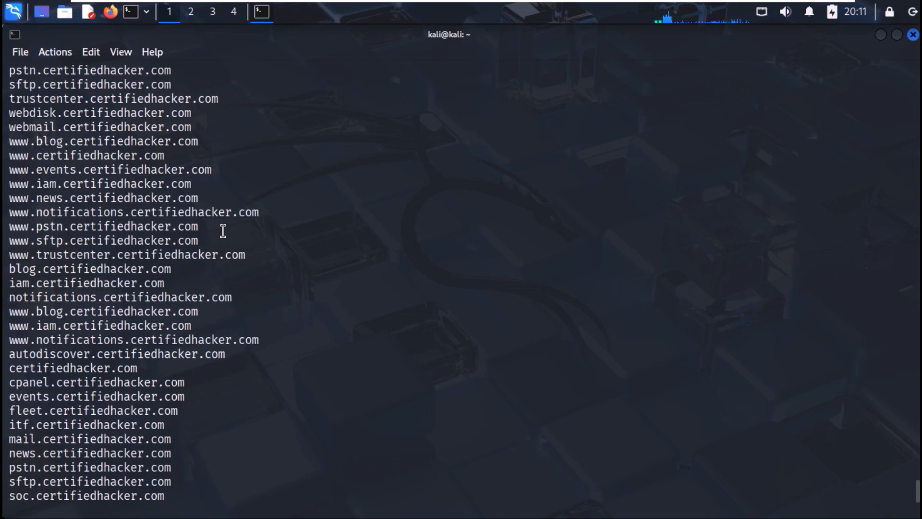
{"action": "scroll", "scroll_direction": "down", "scroll_amount": 3}
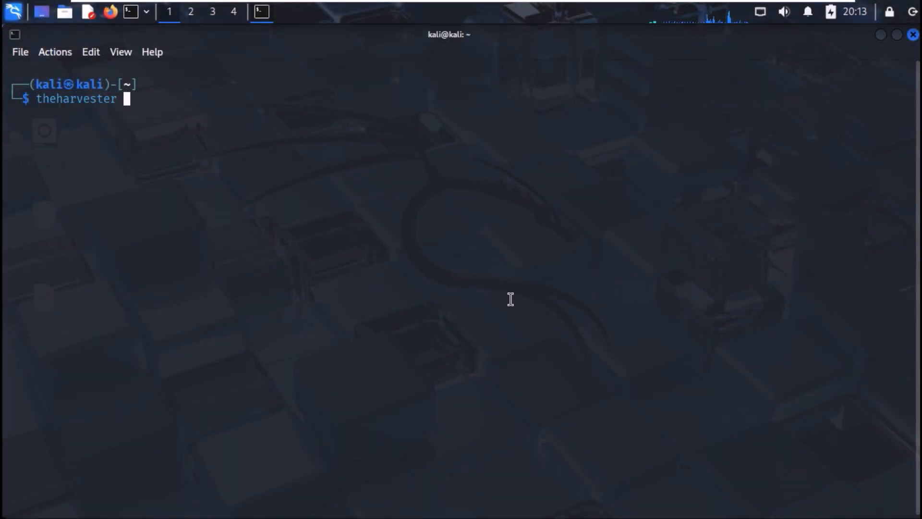
Run theHarvester -d certifiedhacker.com -b all -l 100 and review the 79 hosts found
{"action": "type", "text": "-d certifiedhacker.com -b all -l 100"}
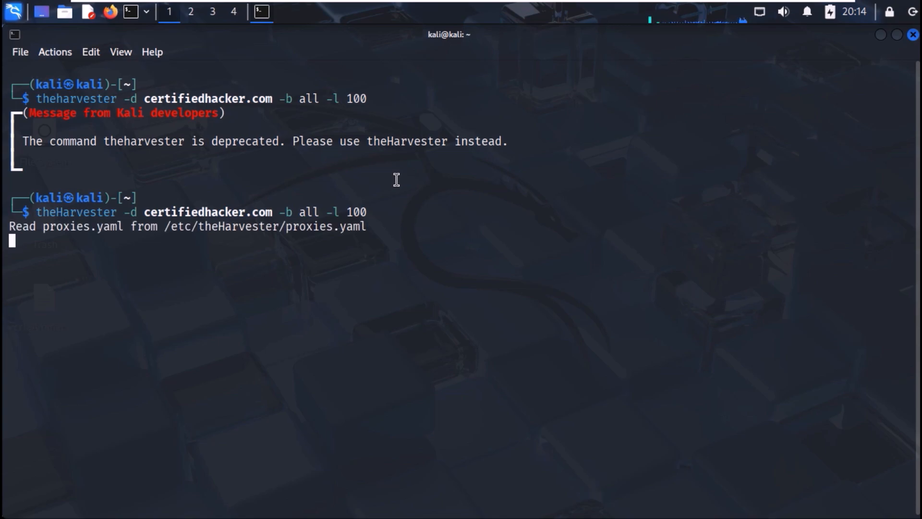
{"action": "scroll", "scroll_direction": "down", "scroll_amount": 3}
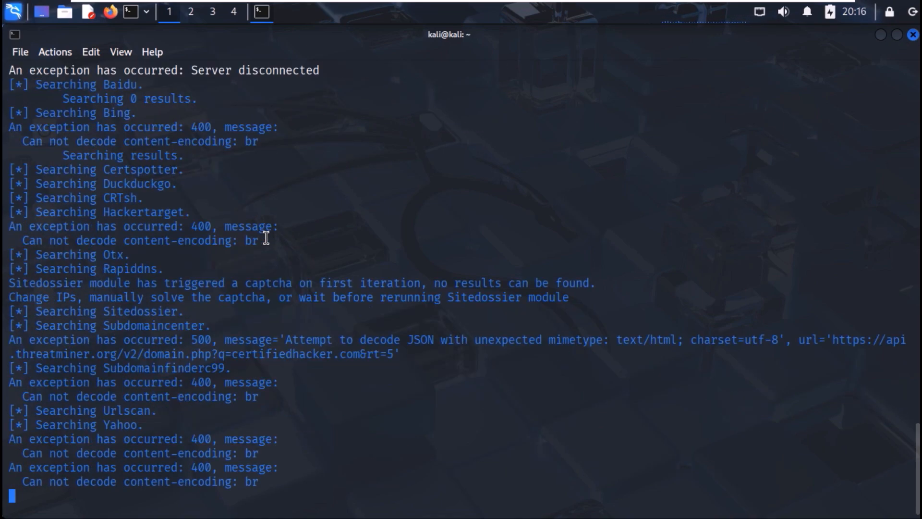
{"action": "scroll", "scroll_direction": "down", "scroll_amount": 3}
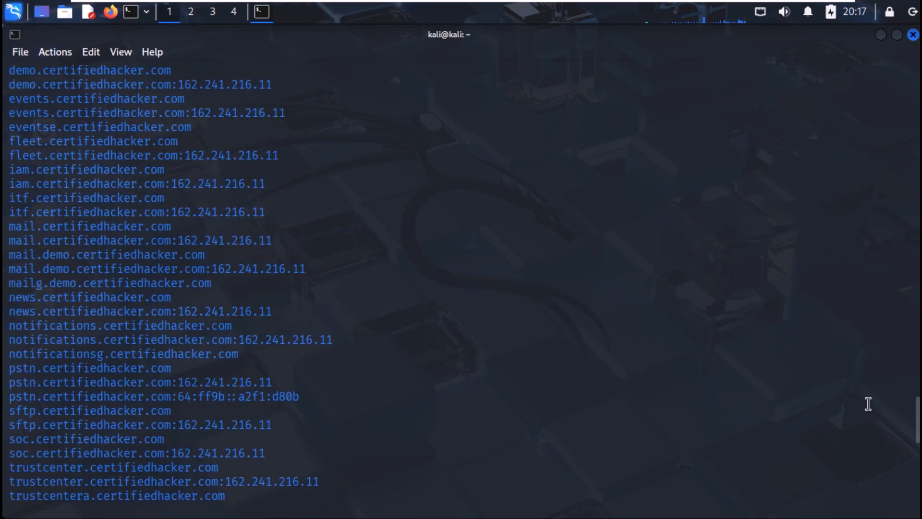
{"action": "left_click_drag", "start_coordinate": [8, 113], "coordinate": [156, 312]}
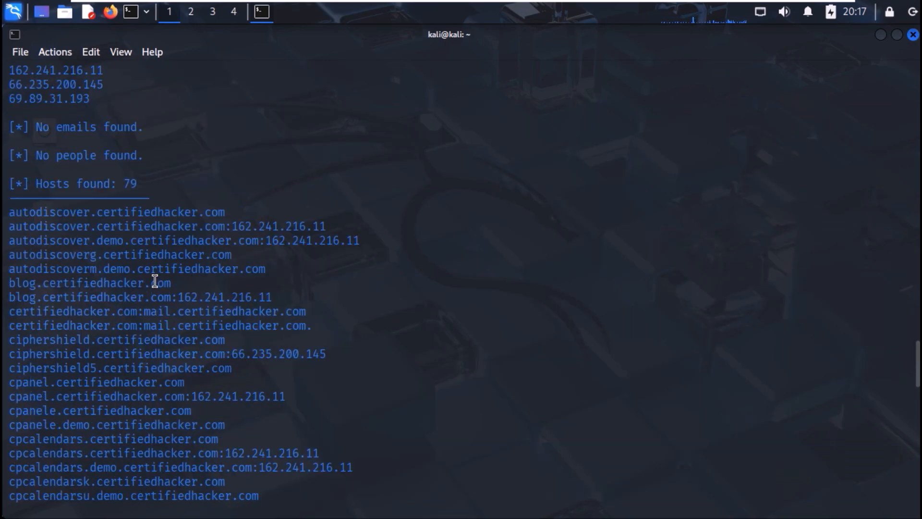
{"action": "scroll", "scroll_direction": "down", "scroll_amount": 3}
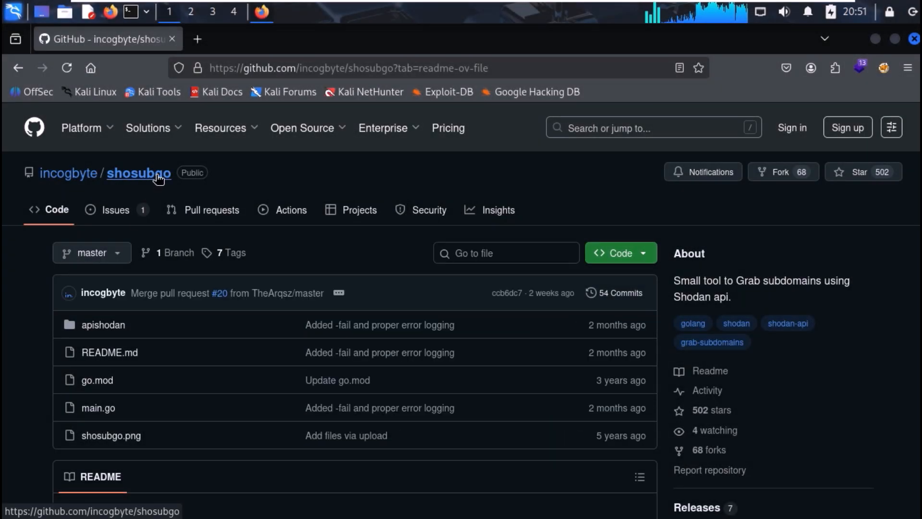
Download the shosubgo-linux-amd64 release binary from GitHub and show it in Downloads
{"action": "scroll", "scroll_direction": "down", "scroll_amount": 3}
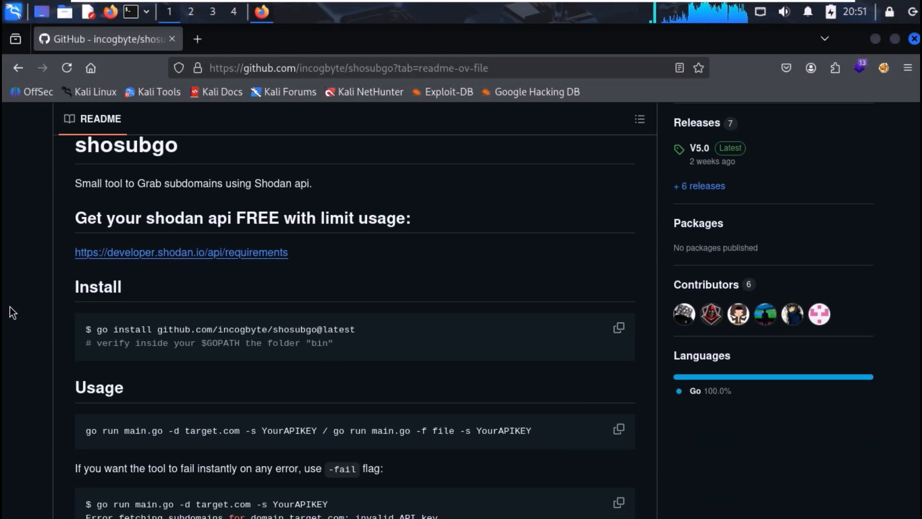
{"action": "mouse_move", "coordinate": [700, 185]}
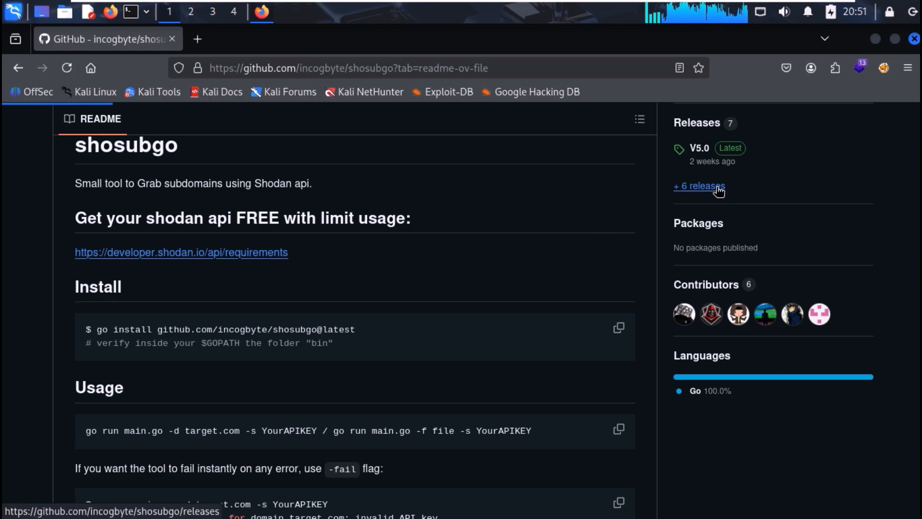
{"action": "left_click", "coordinate": [699, 185]}
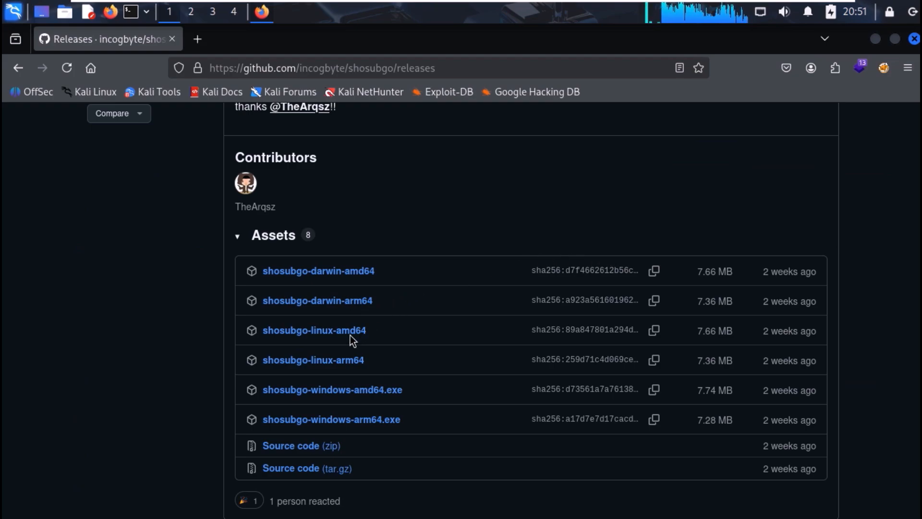
{"action": "left_click", "coordinate": [314, 330]}
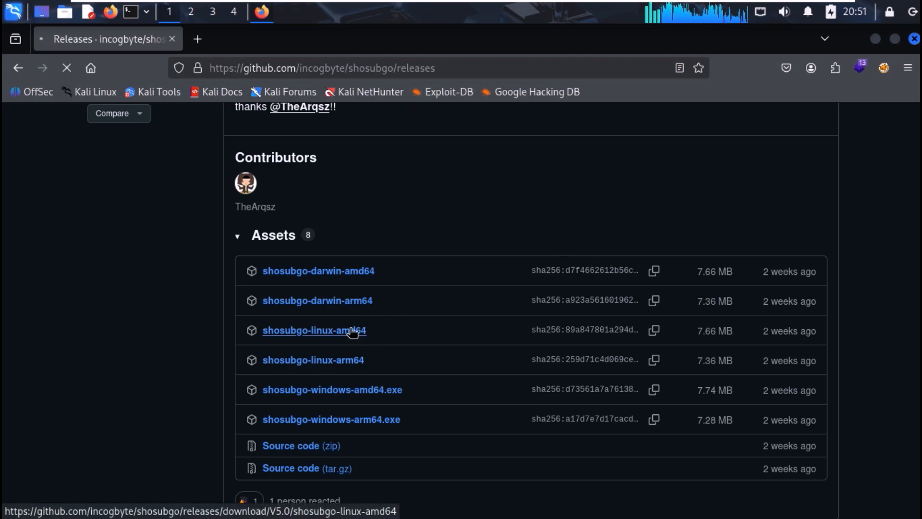
{"action": "left_click", "coordinate": [314, 329]}
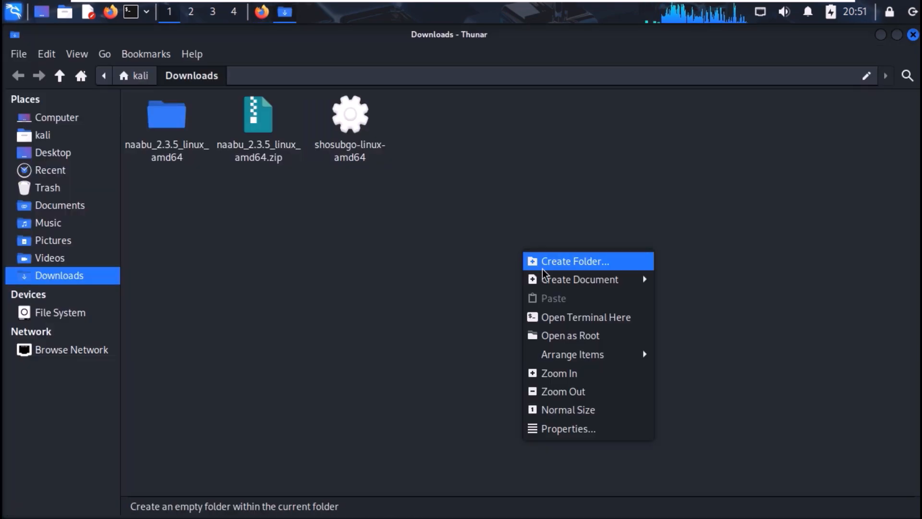
Make shosubgo-linux-amd64 executable with chmod +x and launch it with -h for usage options
{"action": "left_click", "coordinate": [585, 317]}
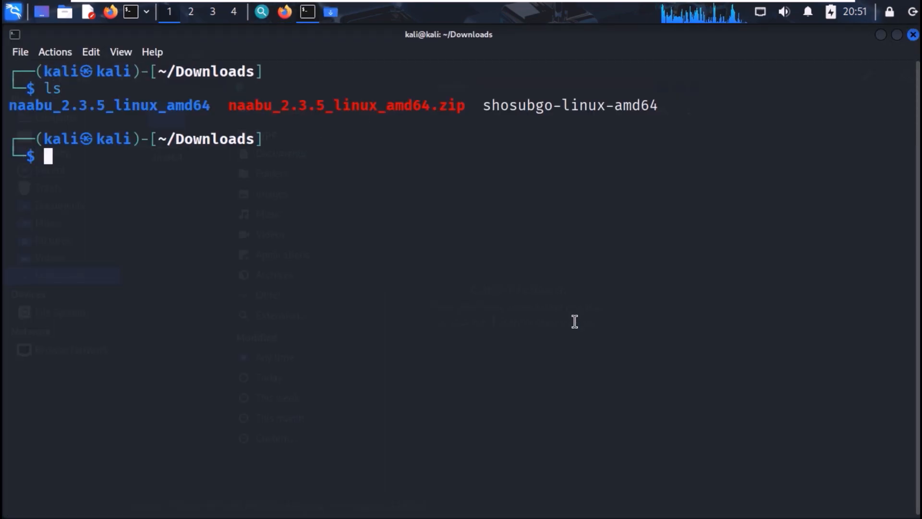
{"action": "type", "text": "chmod +x setup.py"}
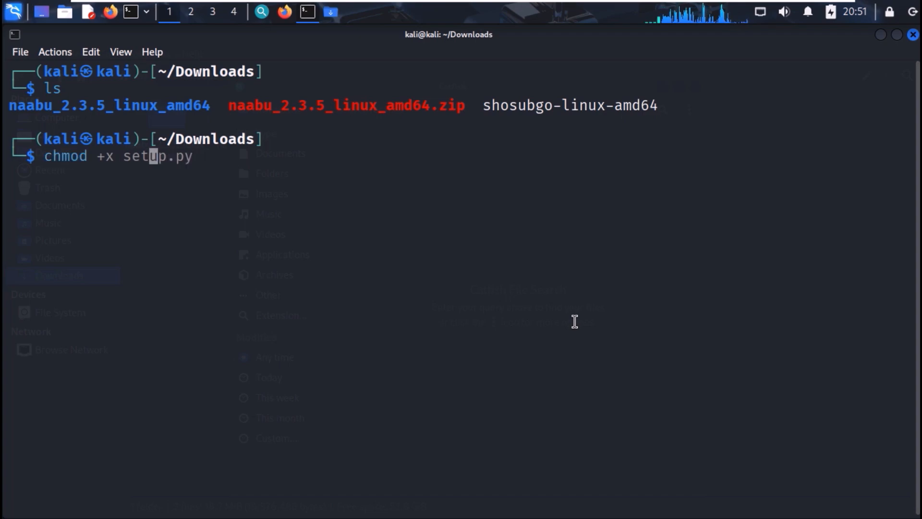
{"action": "type", "text": "shosubgo-linux-amd64"}
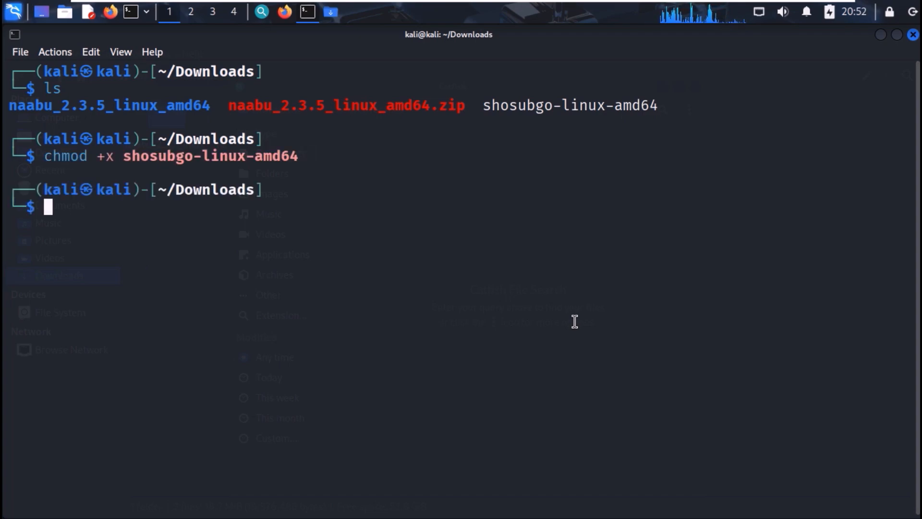
{"action": "type", "text": "./shosubgo-linux-amd64"}
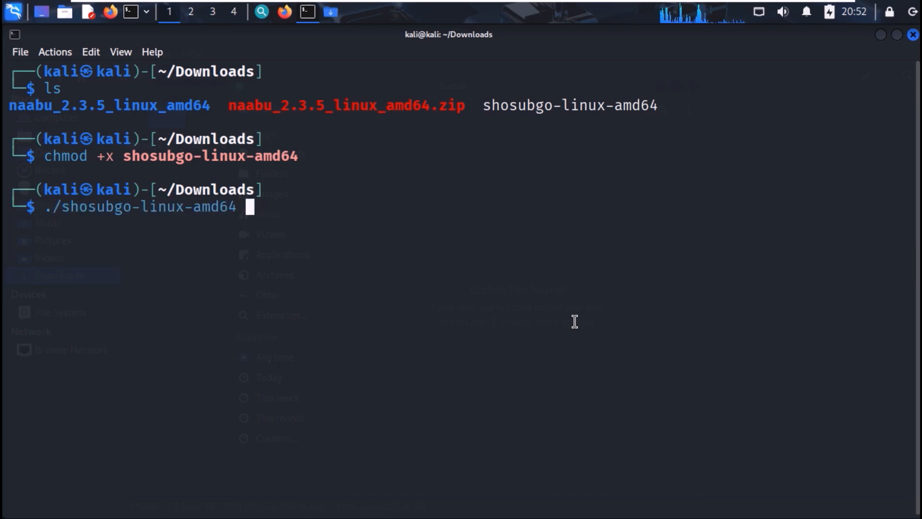
{"action": "type", "text": "-h"}
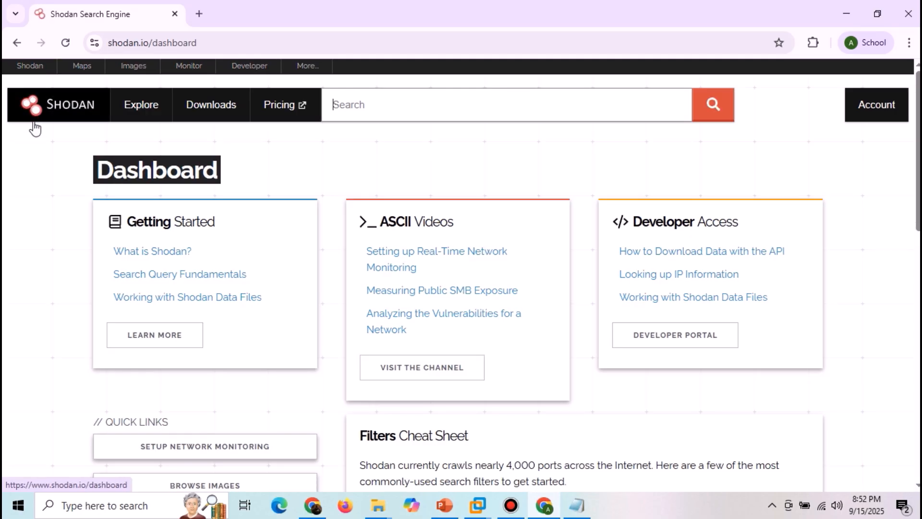
Reveal the Shodan account's API key on the overview page and select it to copy
{"action": "left_click", "coordinate": [875, 105]}
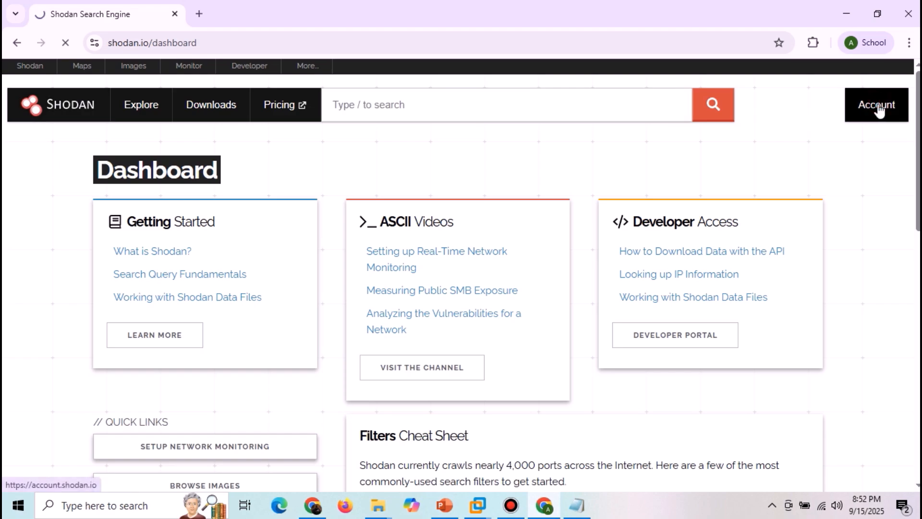
{"action": "left_click", "coordinate": [877, 105]}
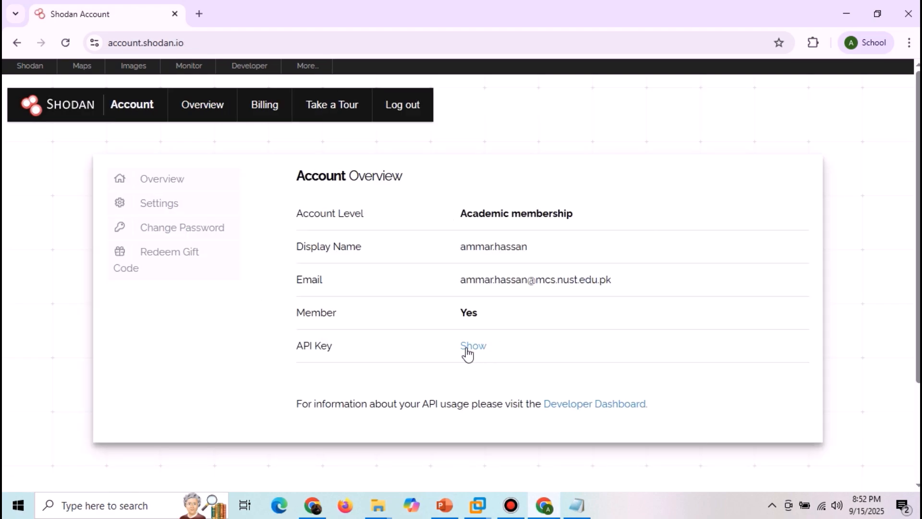
{"action": "left_click", "coordinate": [472, 345]}
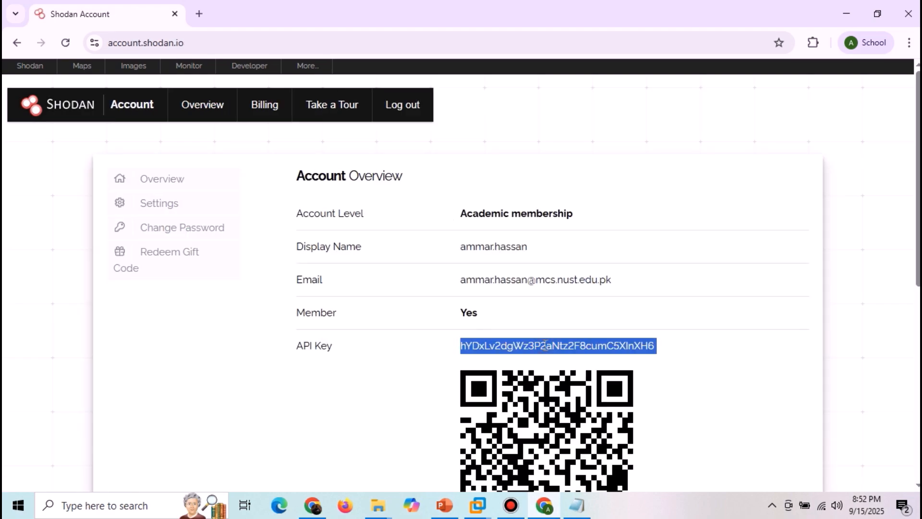
{"action": "mouse_move", "coordinate": [629, 180]}
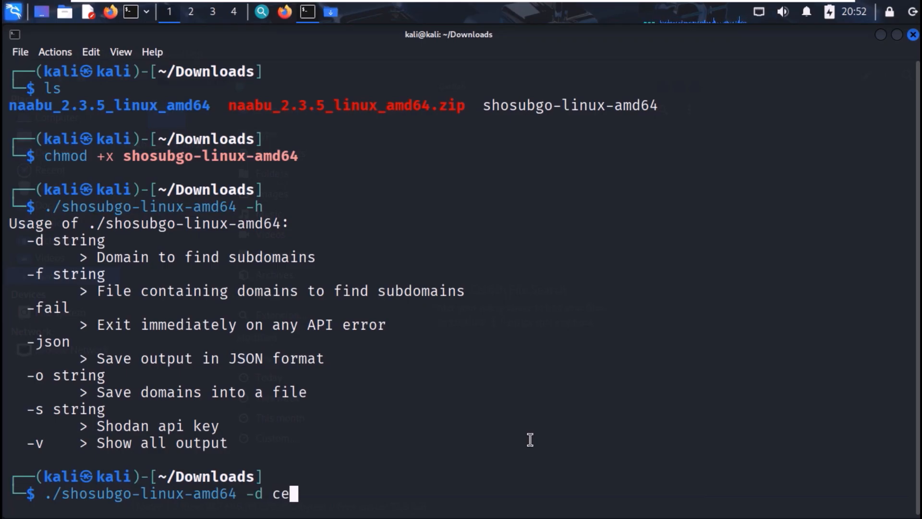
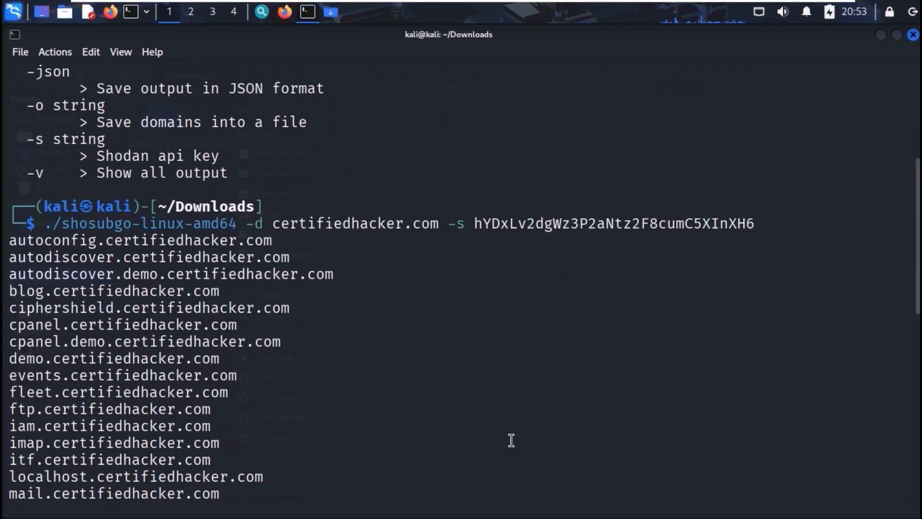
Run shosubgo -d certifiedhacker.com -s with the Shodan API key and review the listed subdomains
{"action": "mouse_move", "coordinate": [242, 289]}
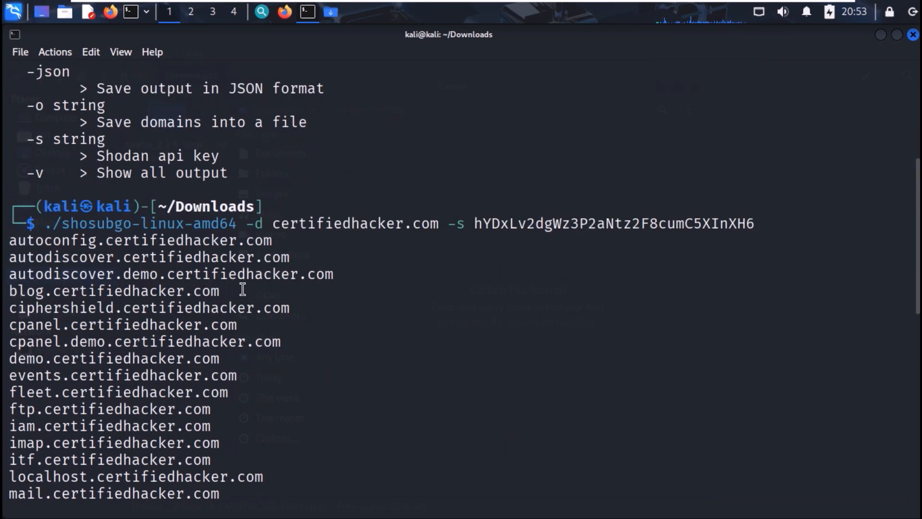
{"action": "scroll", "scroll_direction": "down", "scroll_amount": 3}
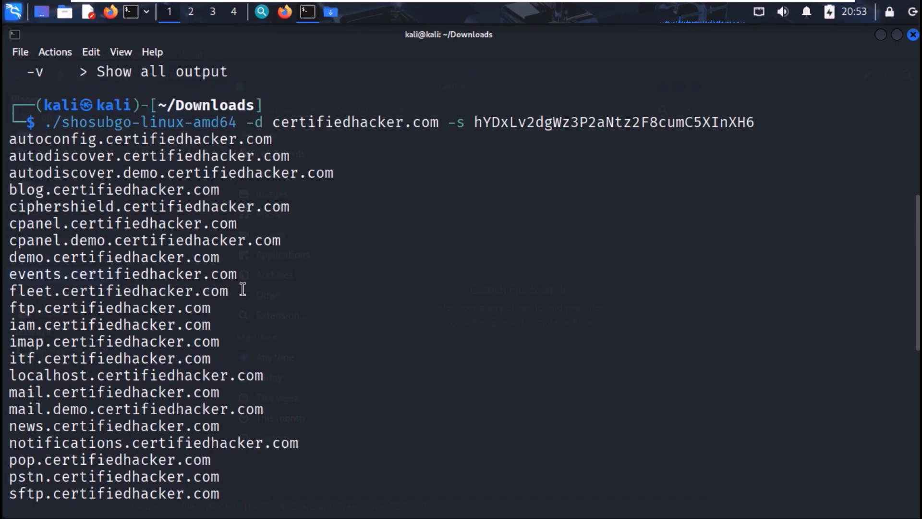
{"action": "scroll", "scroll_direction": "down", "scroll_amount": 3}
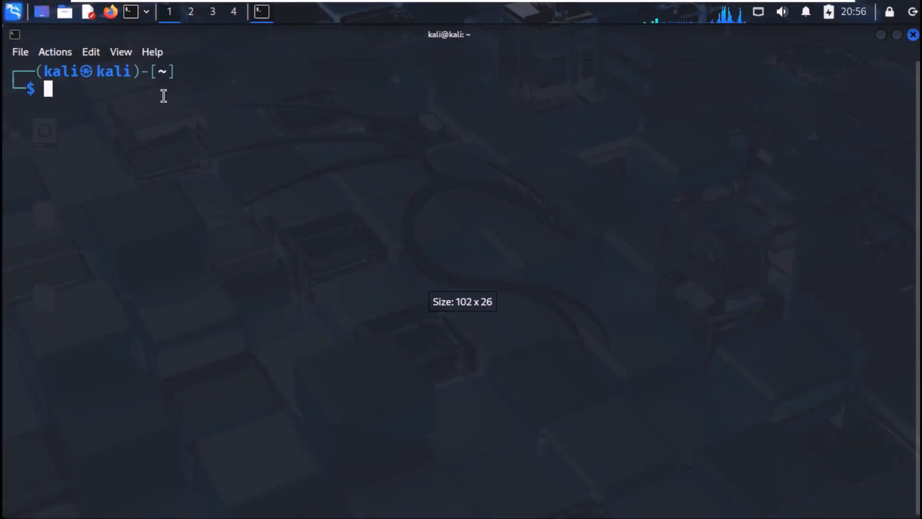
Install bbot via pipx and review the bbot -h usage examples
{"action": "type", "text": "pipx install hbot"}
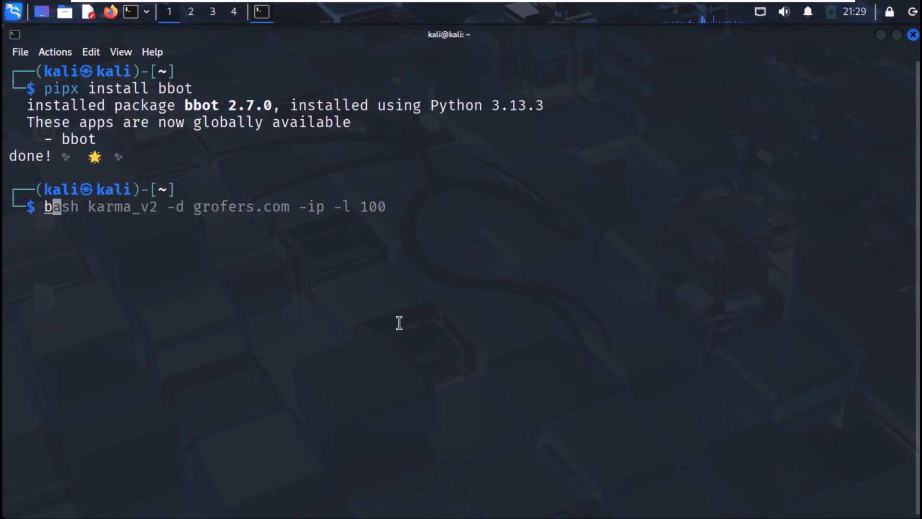
{"action": "type", "text": "bbot"}
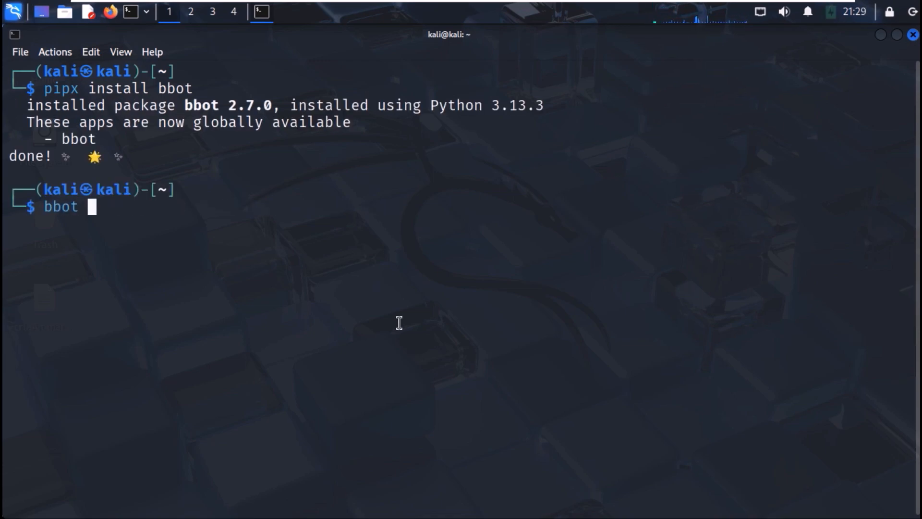
{"action": "type", "text": "-h"}
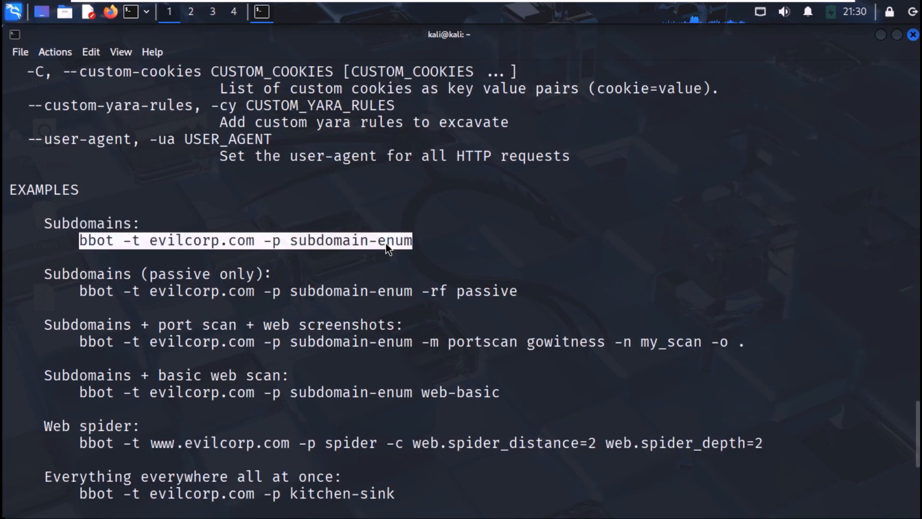
{"action": "mouse_move", "coordinate": [303, 394]}
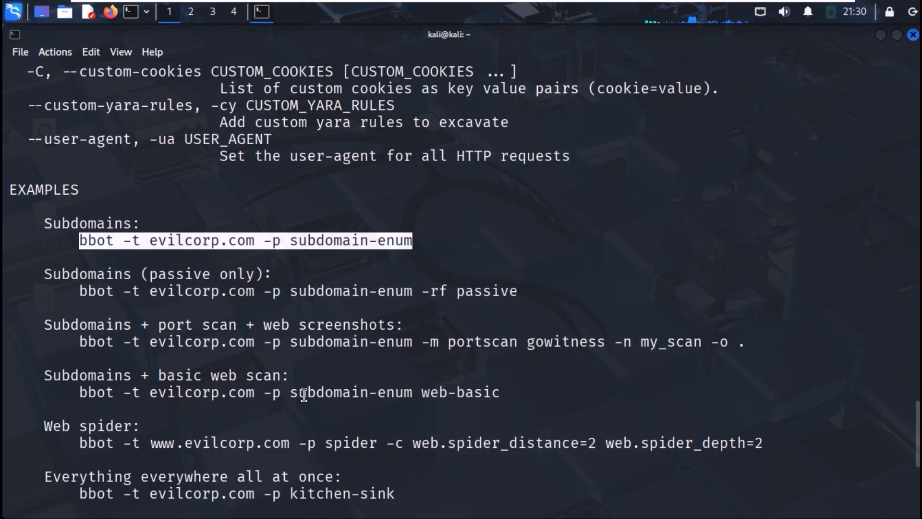
{"action": "scroll", "scroll_direction": "down", "scroll_amount": 3}
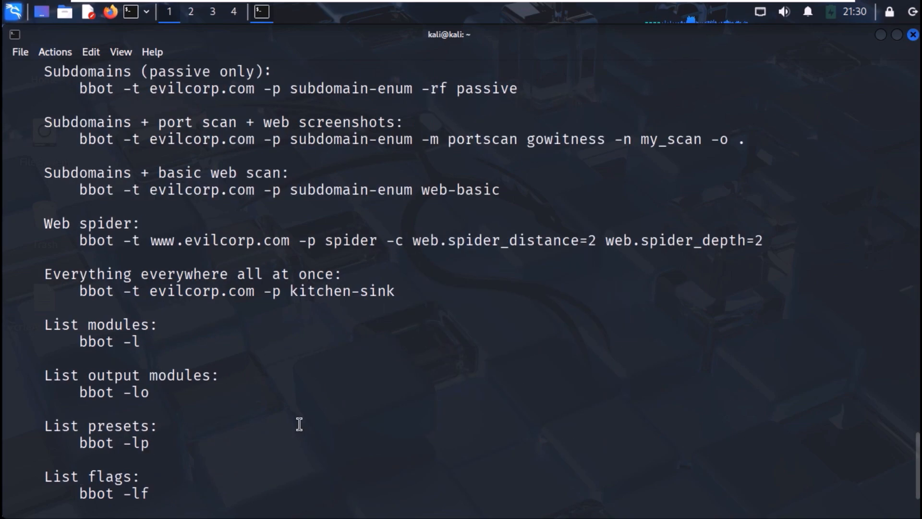
{"action": "scroll", "scroll_direction": "down", "scroll_amount": 3}
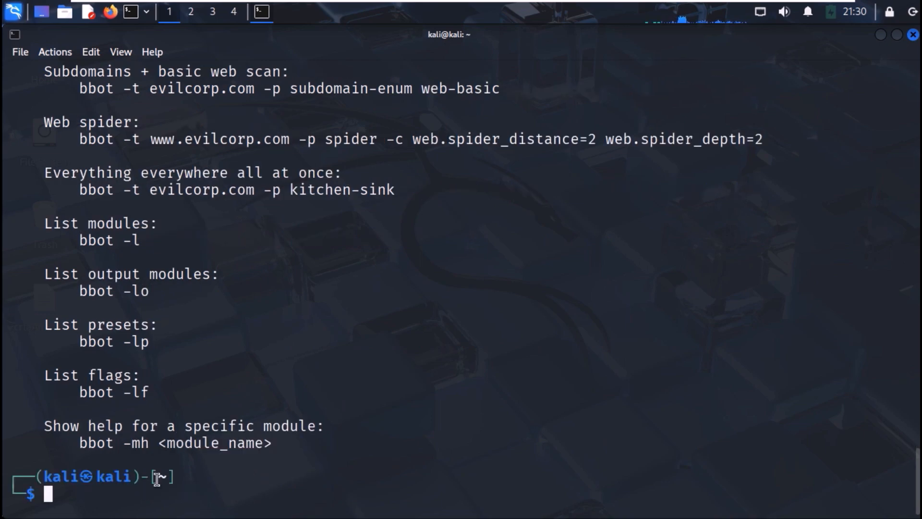
Prepare the bbot -t certifiedhacker.com -p subdomain-enum scan command
{"action": "type", "text": "bbot -t evilcorp.com -p subdomain-enum"}
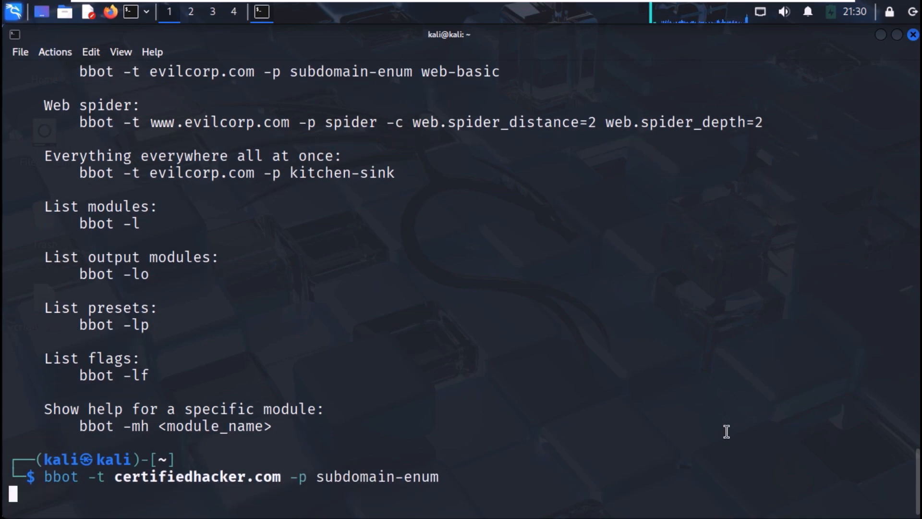
Start the bbot scan and review logged subdomains like itf, demo and mail
{"action": "key", "text": "Return"}
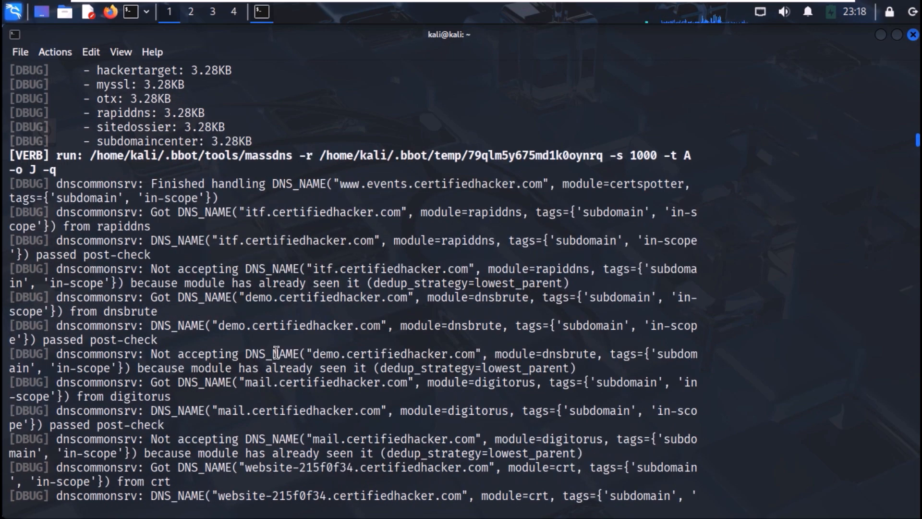
{"action": "mouse_move", "coordinate": [293, 322]}
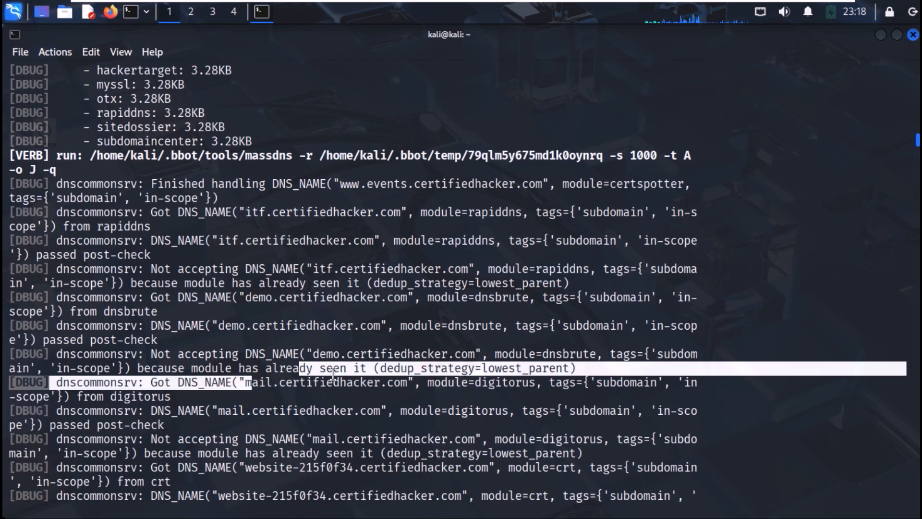
{"action": "scroll", "scroll_direction": "down", "scroll_amount": 3}
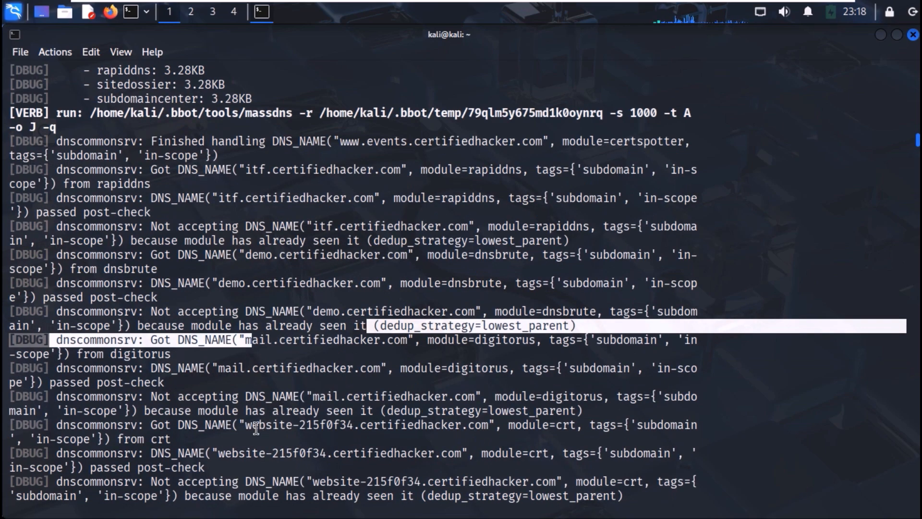